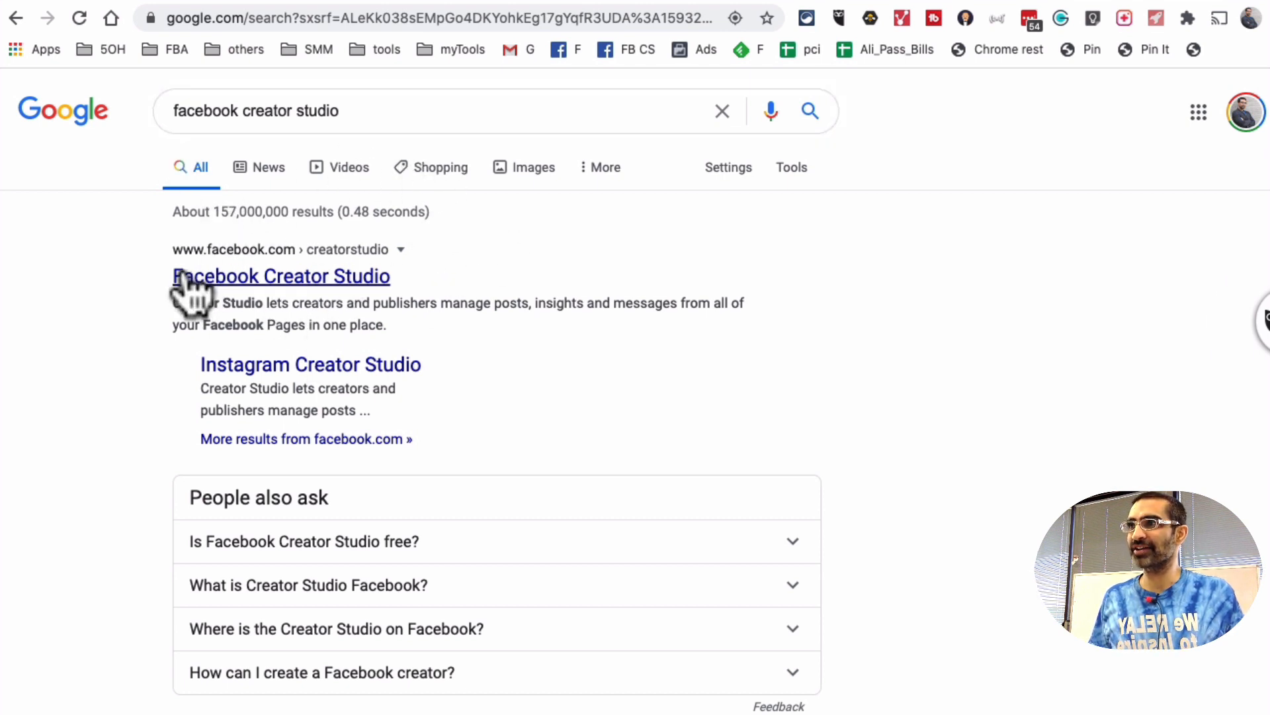
Open Facebook Creator Studio in a private window and review the All Pages collections list
{"action": "right_click", "coordinate": [281, 276]}
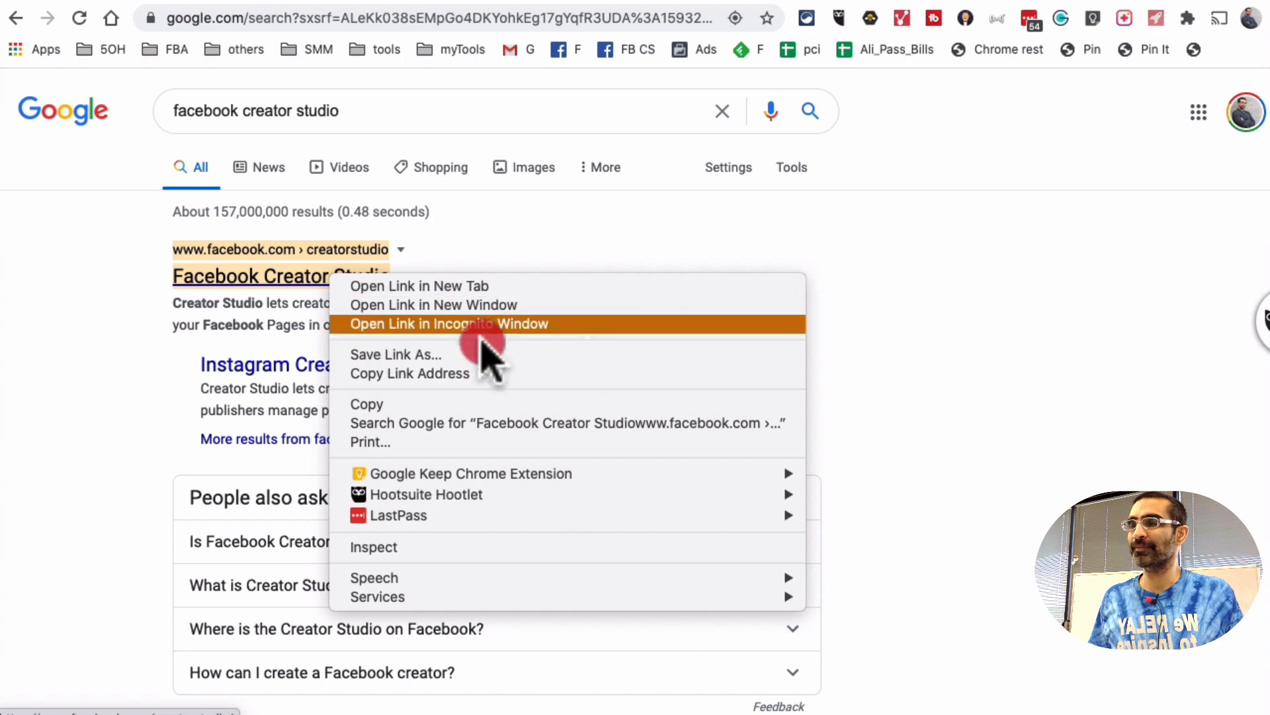
{"action": "left_click", "coordinate": [446, 323]}
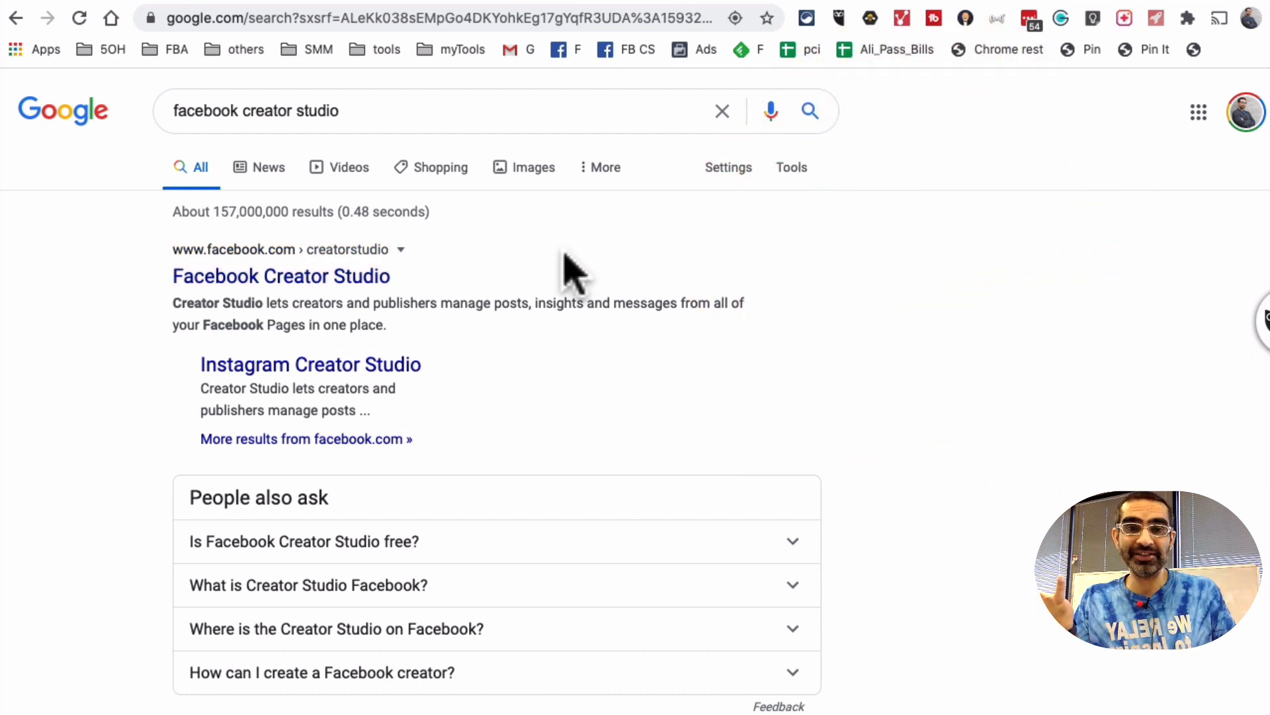
{"action": "left_click", "coordinate": [281, 275]}
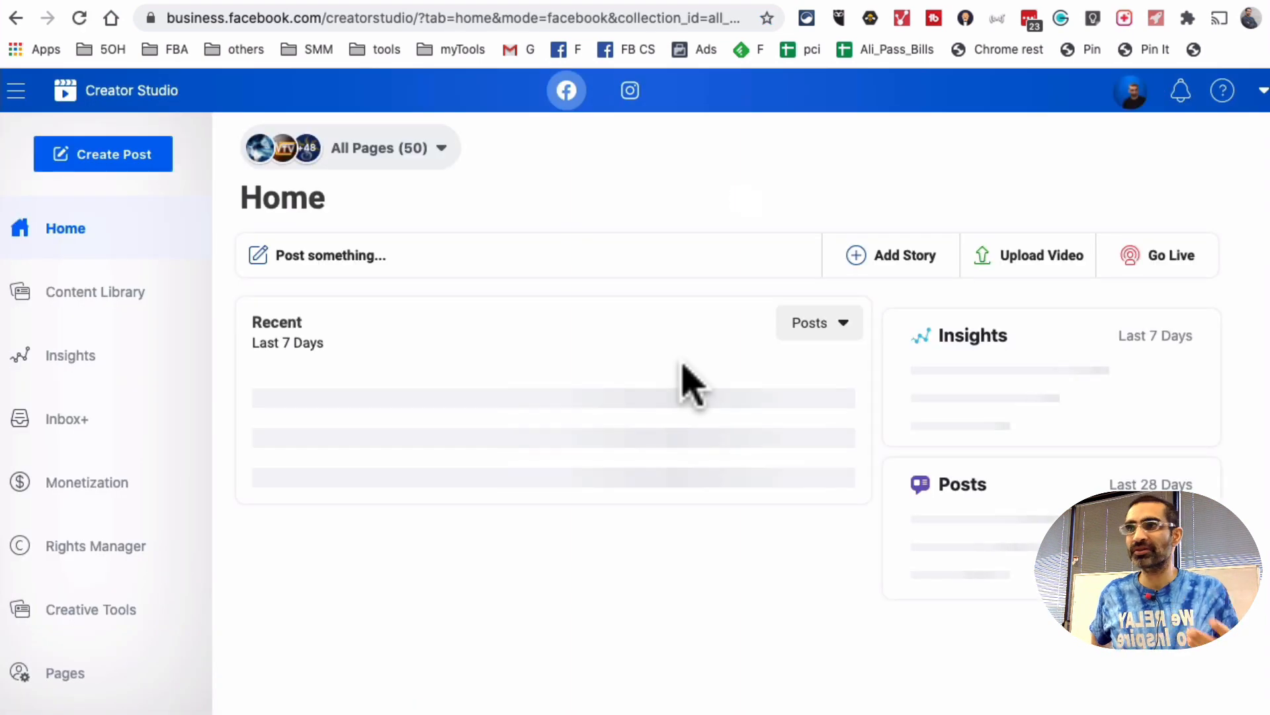
{"action": "mouse_move", "coordinate": [486, 191]}
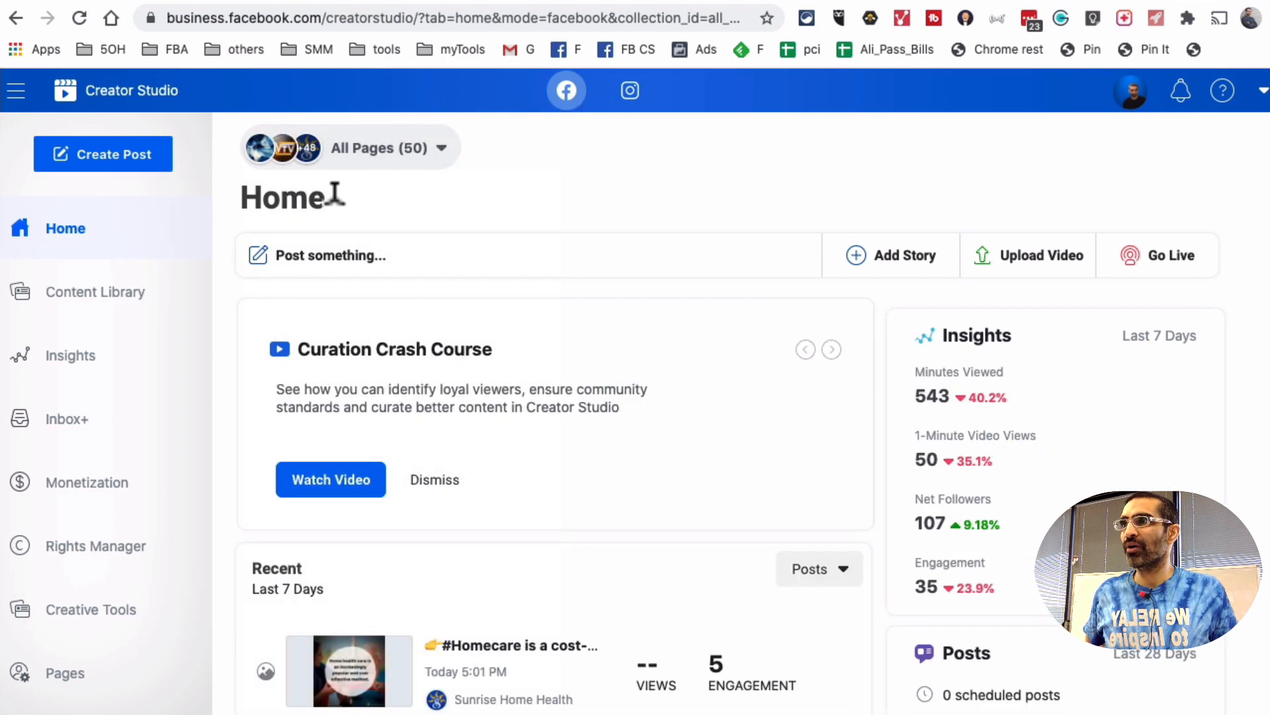
{"action": "left_click", "coordinate": [389, 148]}
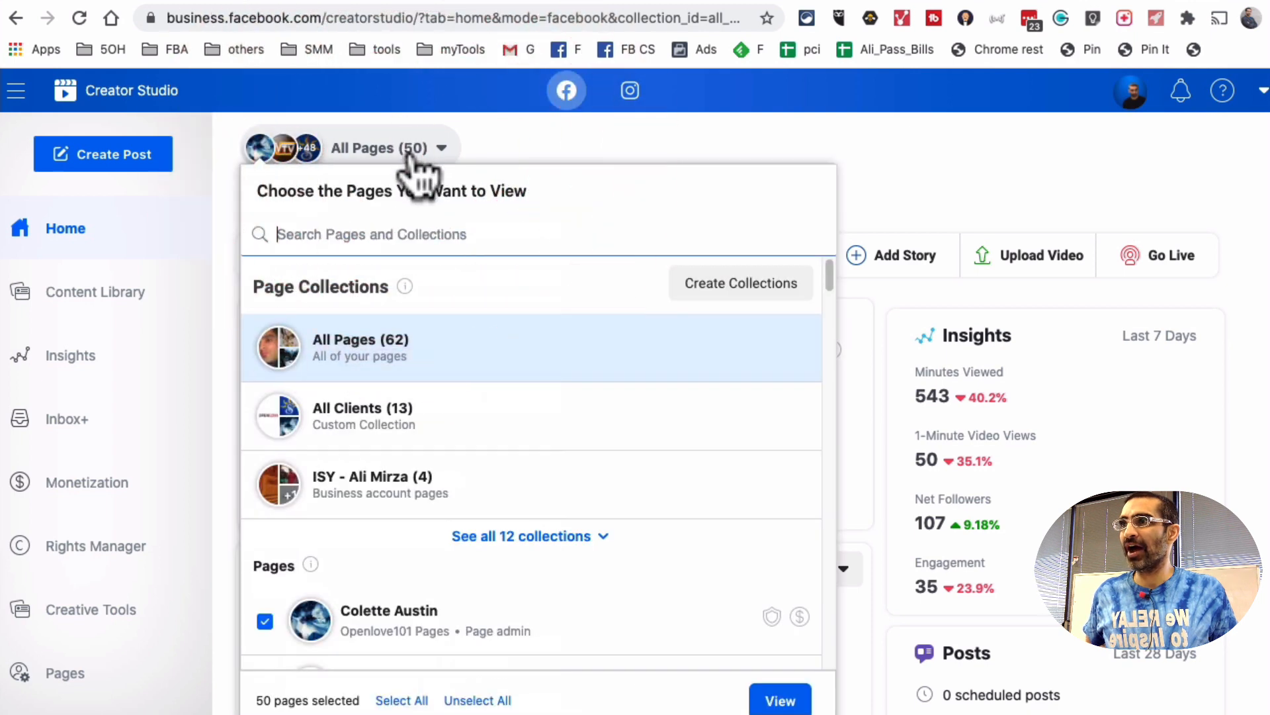
{"action": "mouse_move", "coordinate": [559, 162]}
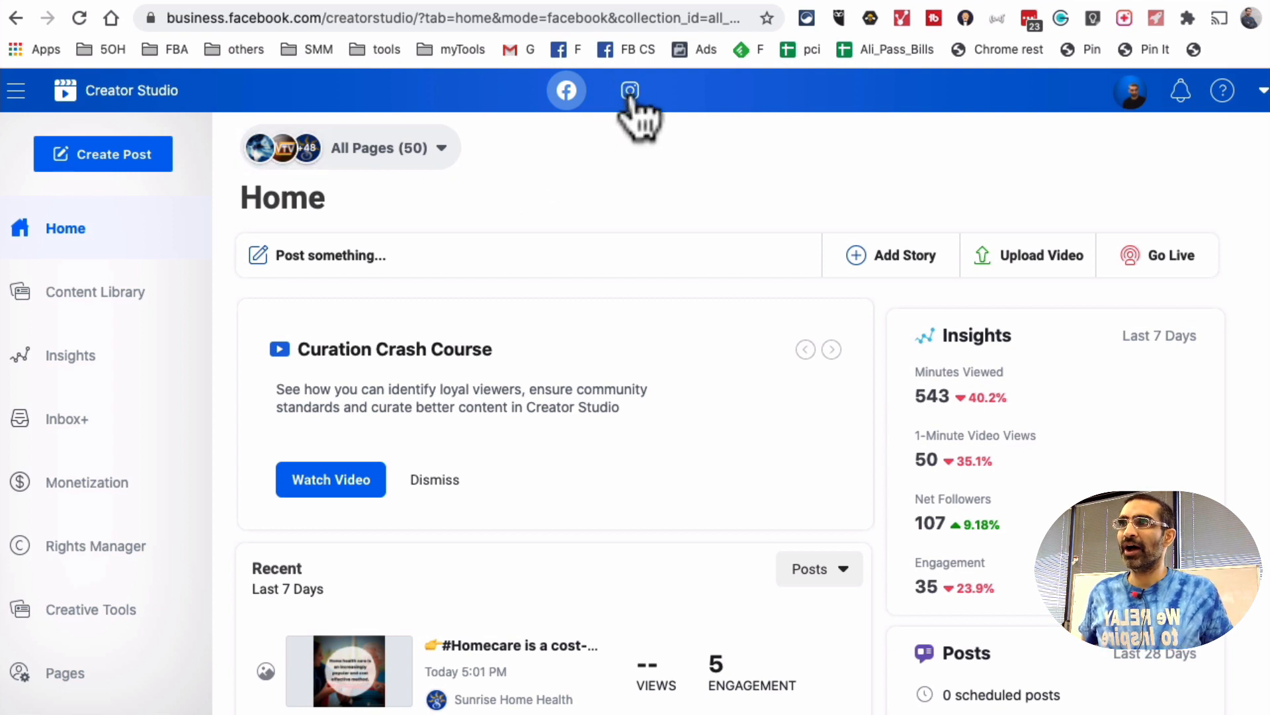
Switch Creator Studio to Instagram to show the Content Library of published posts
{"action": "left_click", "coordinate": [629, 90]}
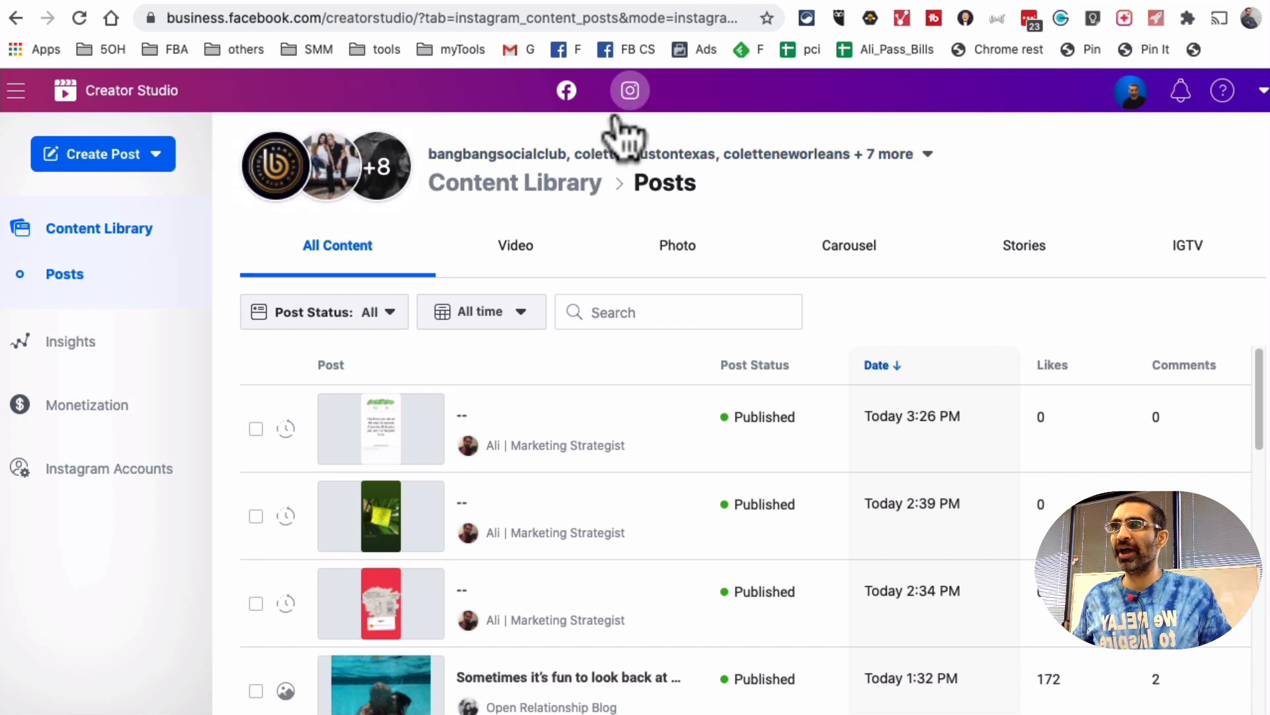
{"action": "mouse_move", "coordinate": [635, 122]}
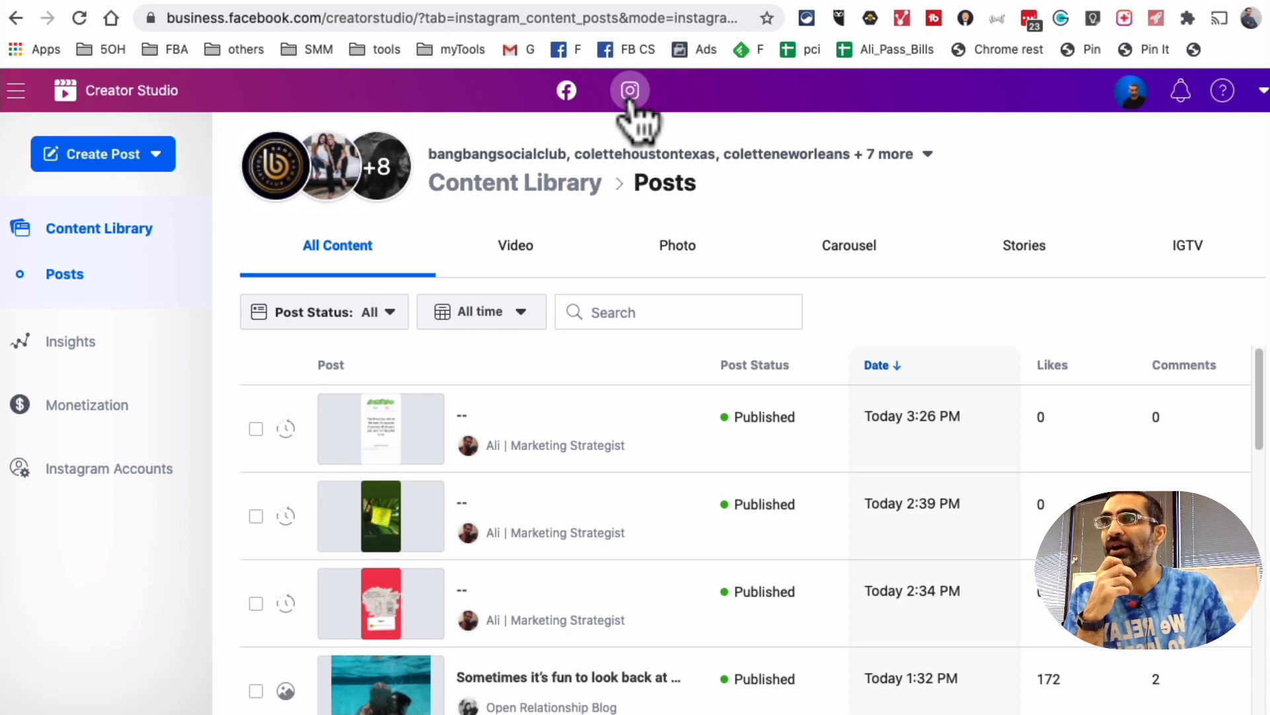
{"action": "mouse_move", "coordinate": [649, 122]}
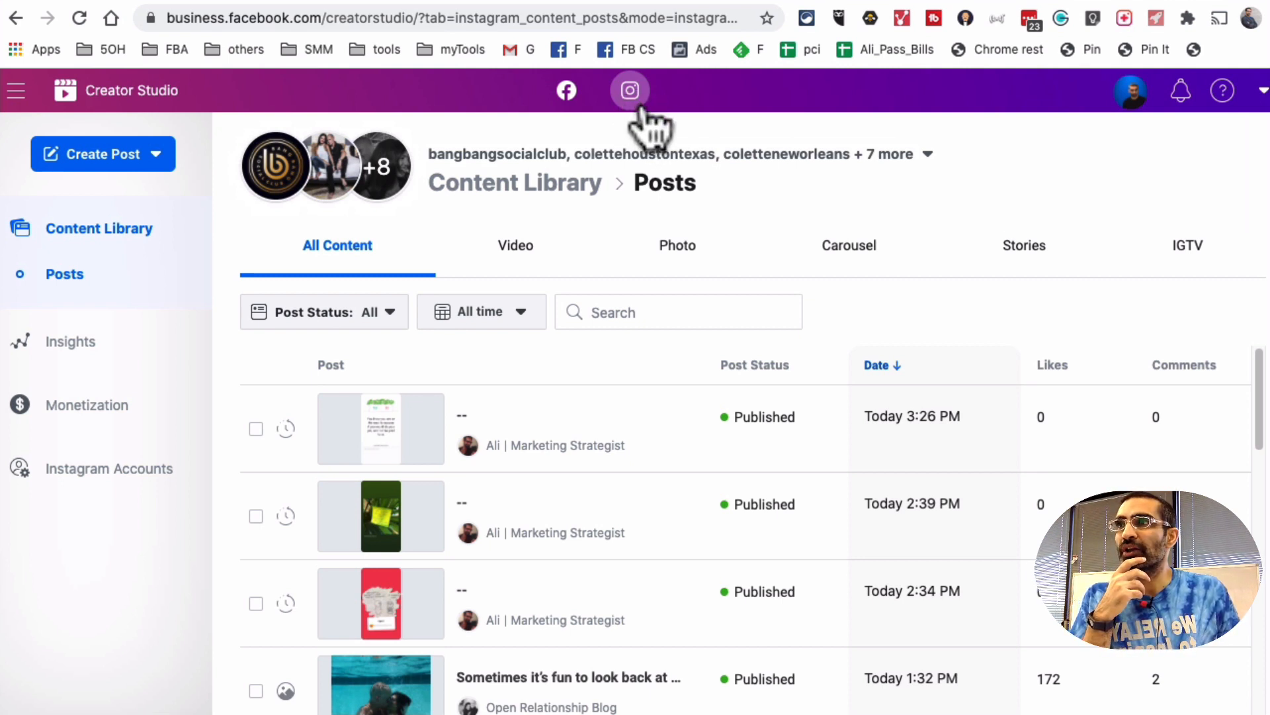
{"action": "mouse_move", "coordinate": [44, 454]}
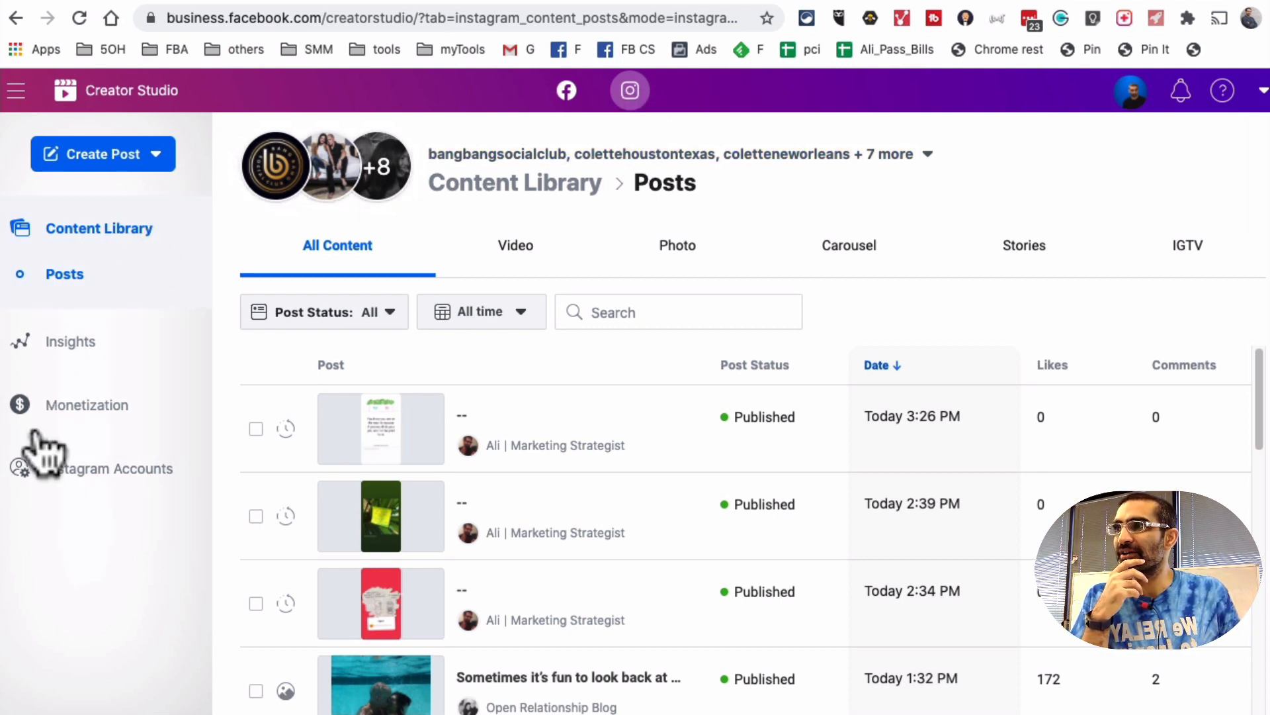
Browse the connected Instagram accounts and their follower counts, then go to instagram.com
{"action": "left_click", "coordinate": [115, 469]}
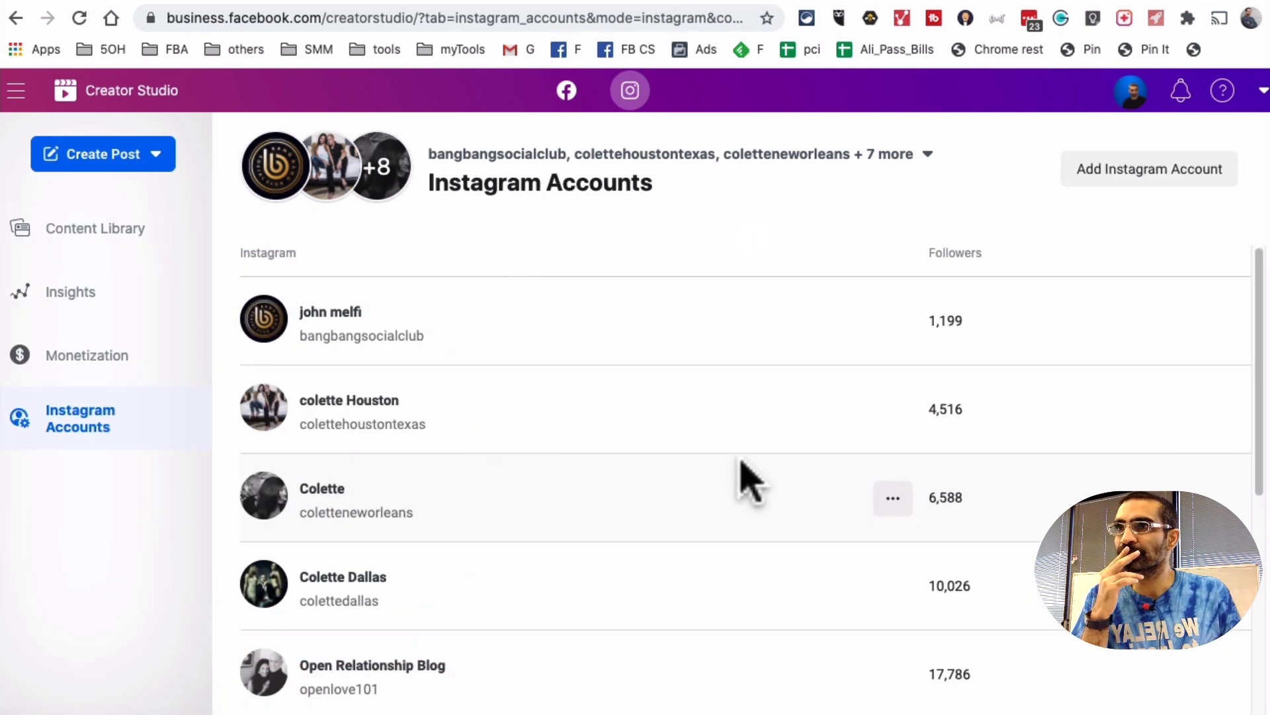
{"action": "scroll", "scroll_direction": "down", "scroll_amount": 3}
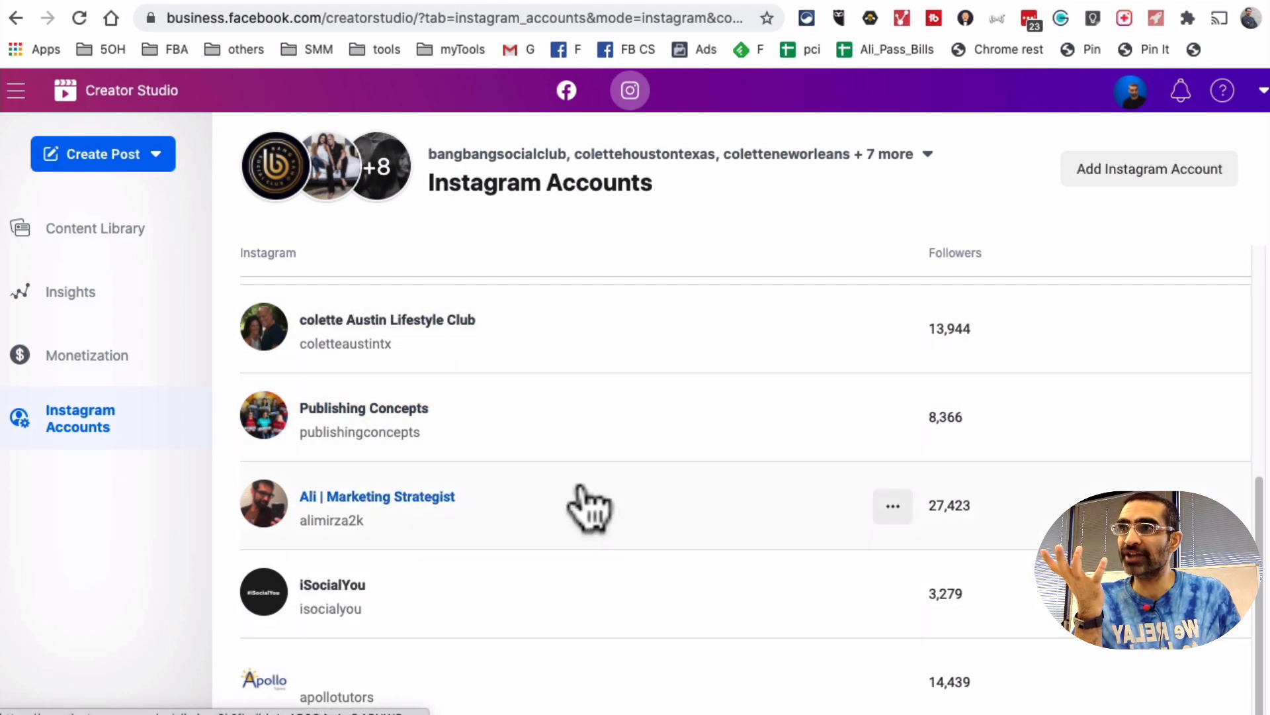
{"action": "mouse_move", "coordinate": [1126, 243]}
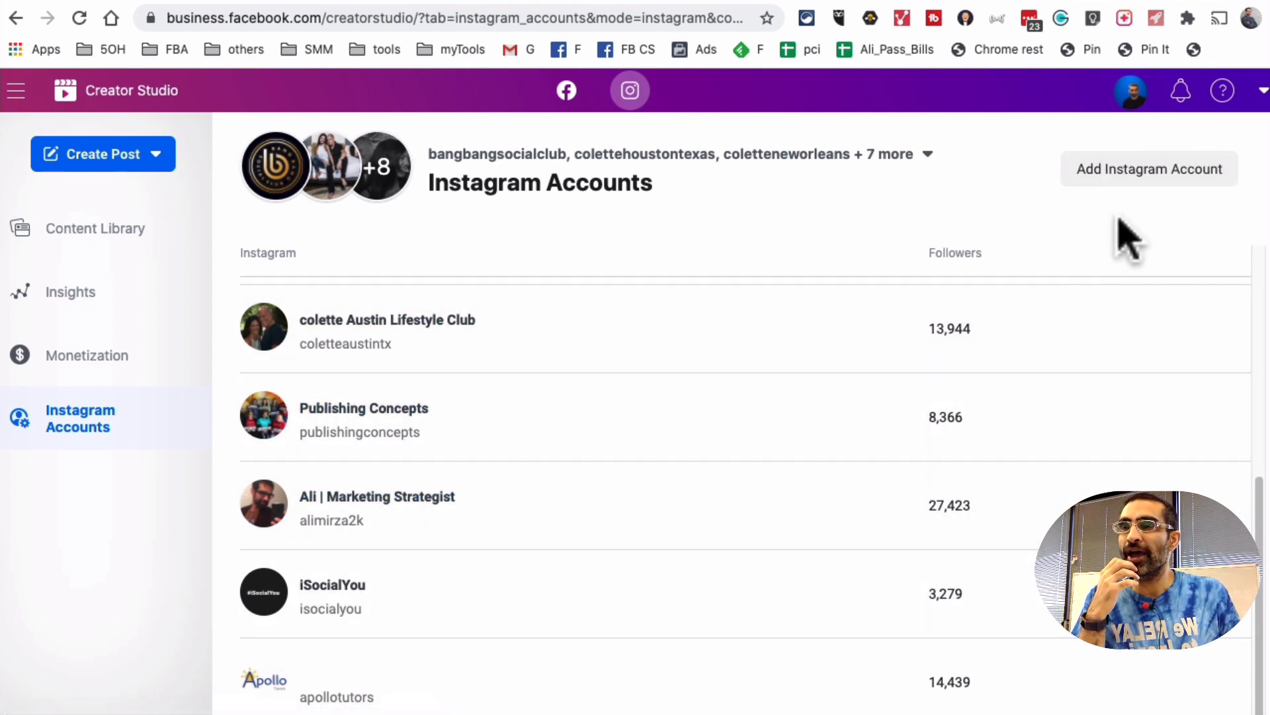
{"action": "mouse_move", "coordinate": [1118, 260]}
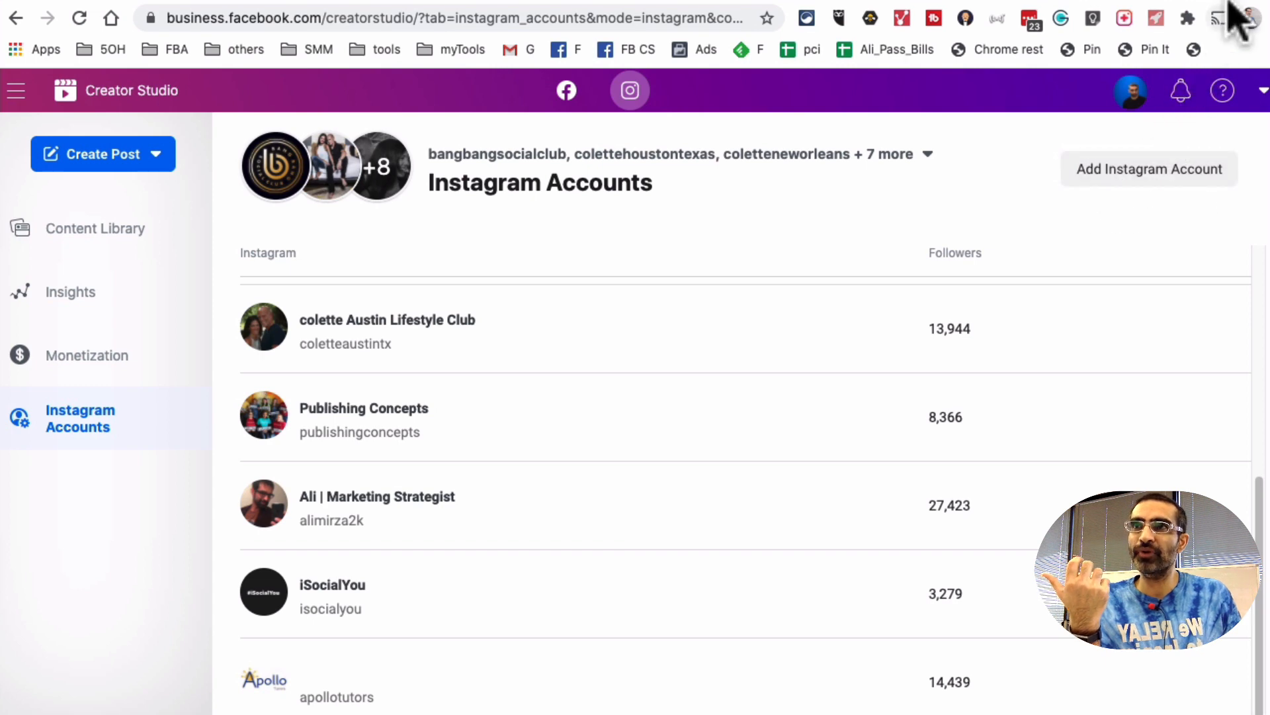
{"action": "type", "text": "instagram.com/alimirza2k/"}
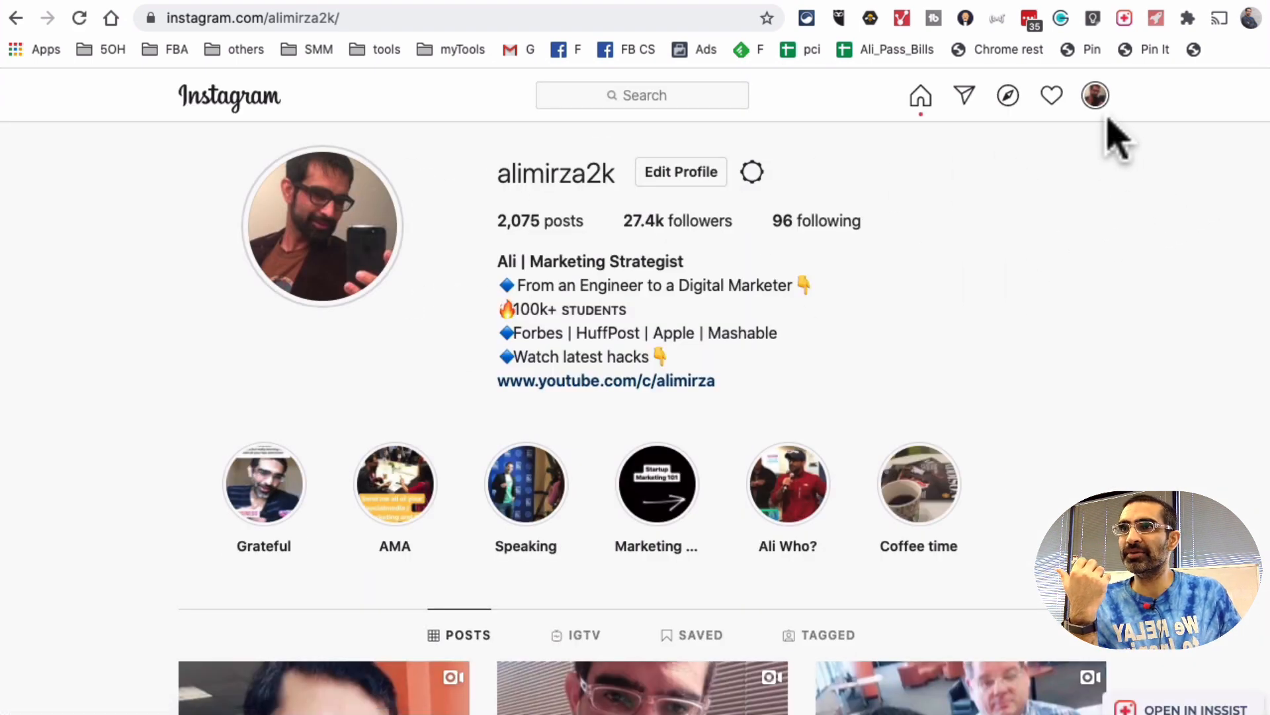
{"action": "mouse_move", "coordinate": [567, 223]}
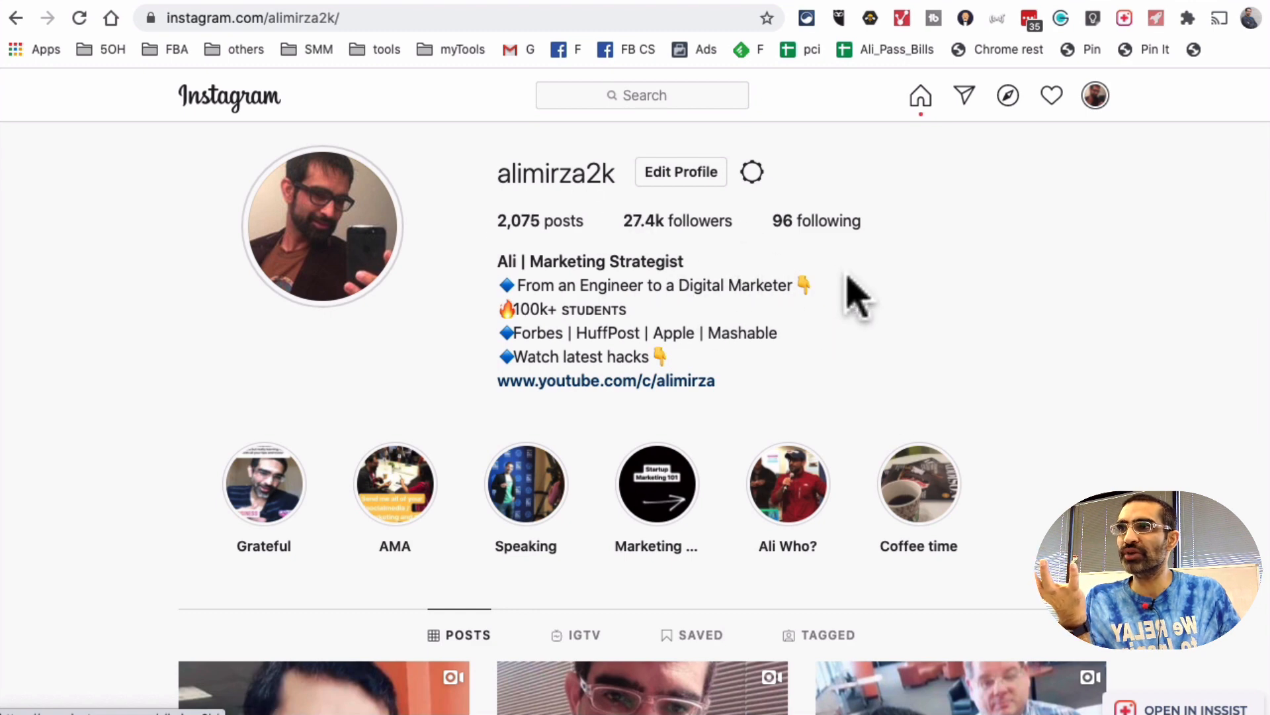
{"action": "scroll", "scroll_direction": "down", "scroll_amount": 3}
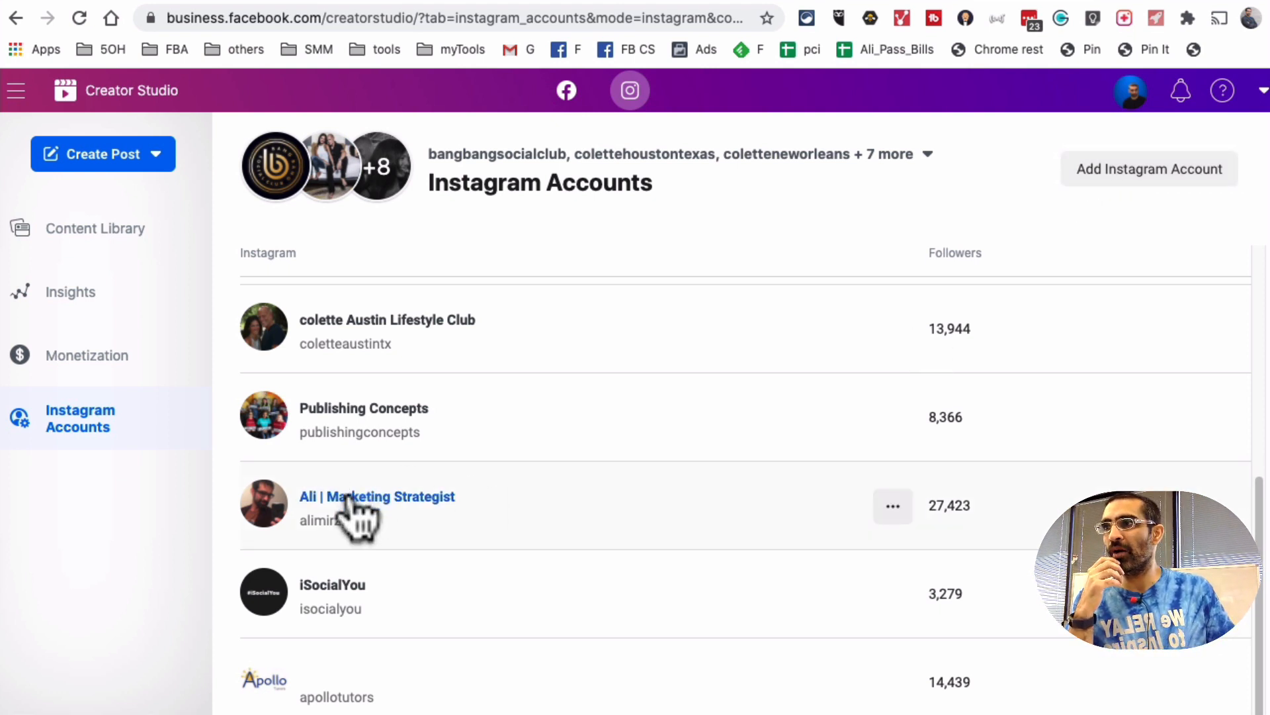
Return to the Instagram Accounts list showing alimirza2k with 27,423 followers
{"action": "left_click", "coordinate": [892, 505]}
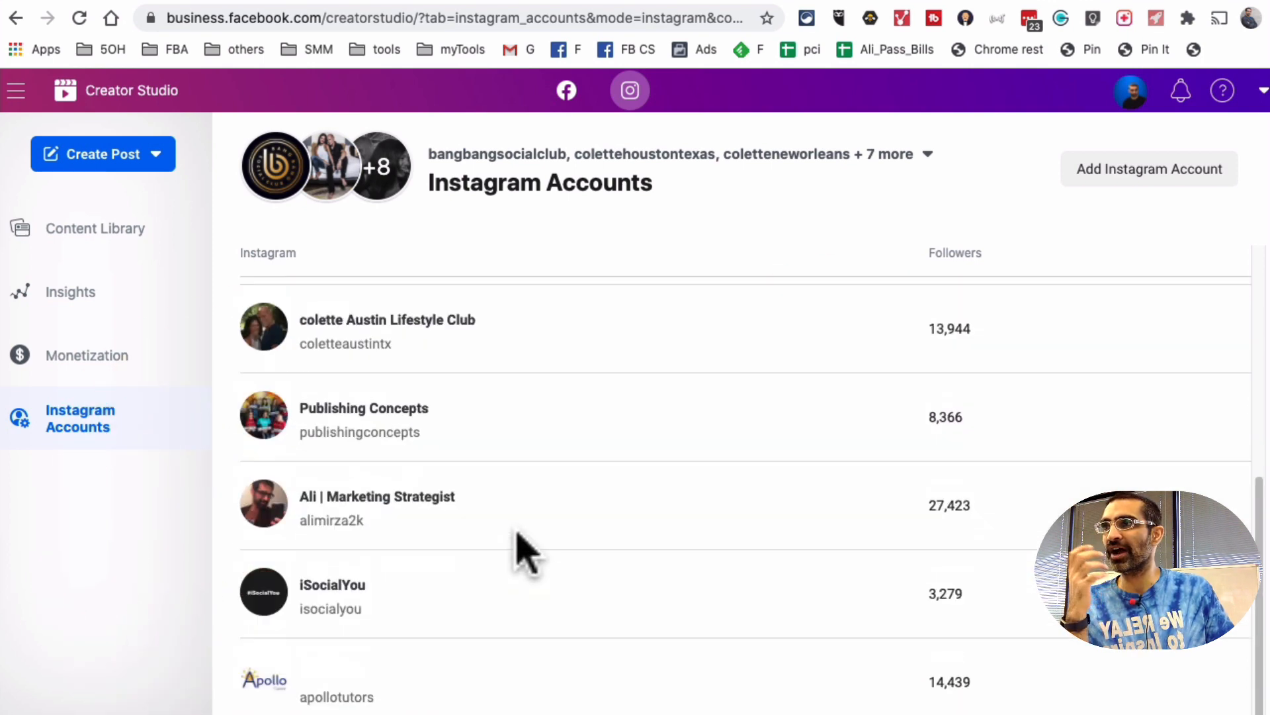
{"action": "mouse_move", "coordinate": [527, 551]}
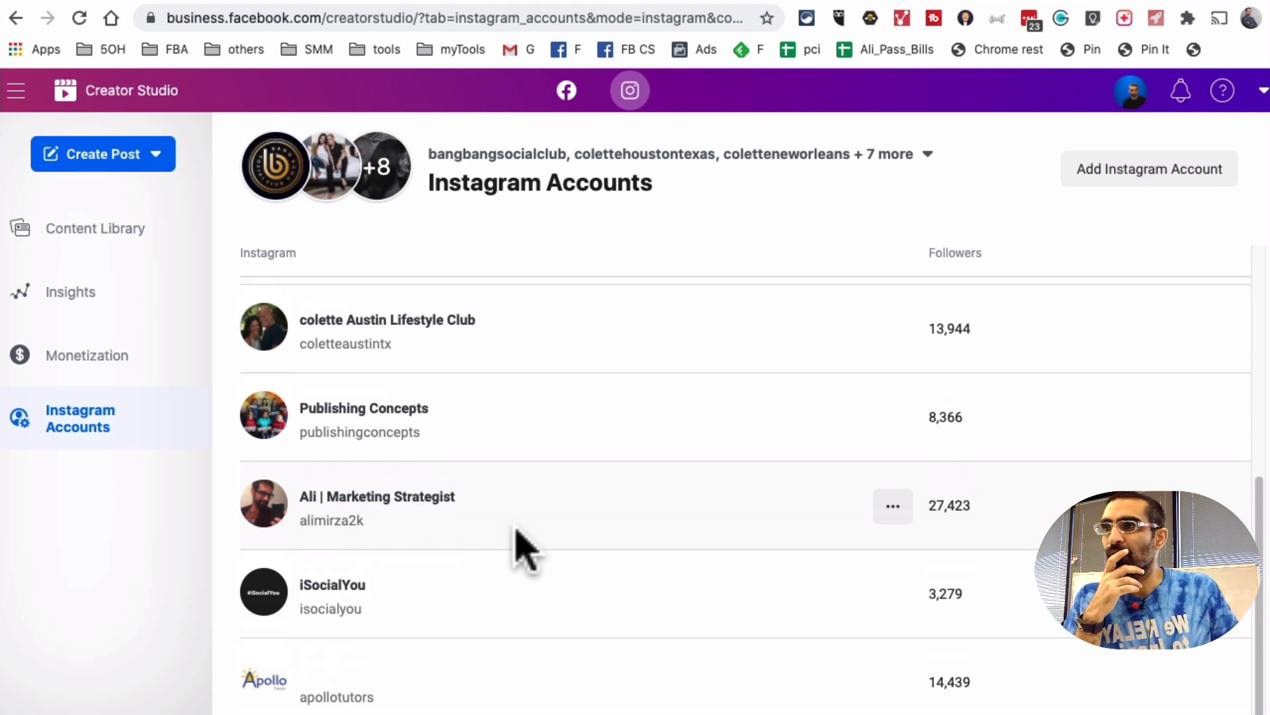
{"action": "mouse_move", "coordinate": [142, 126]}
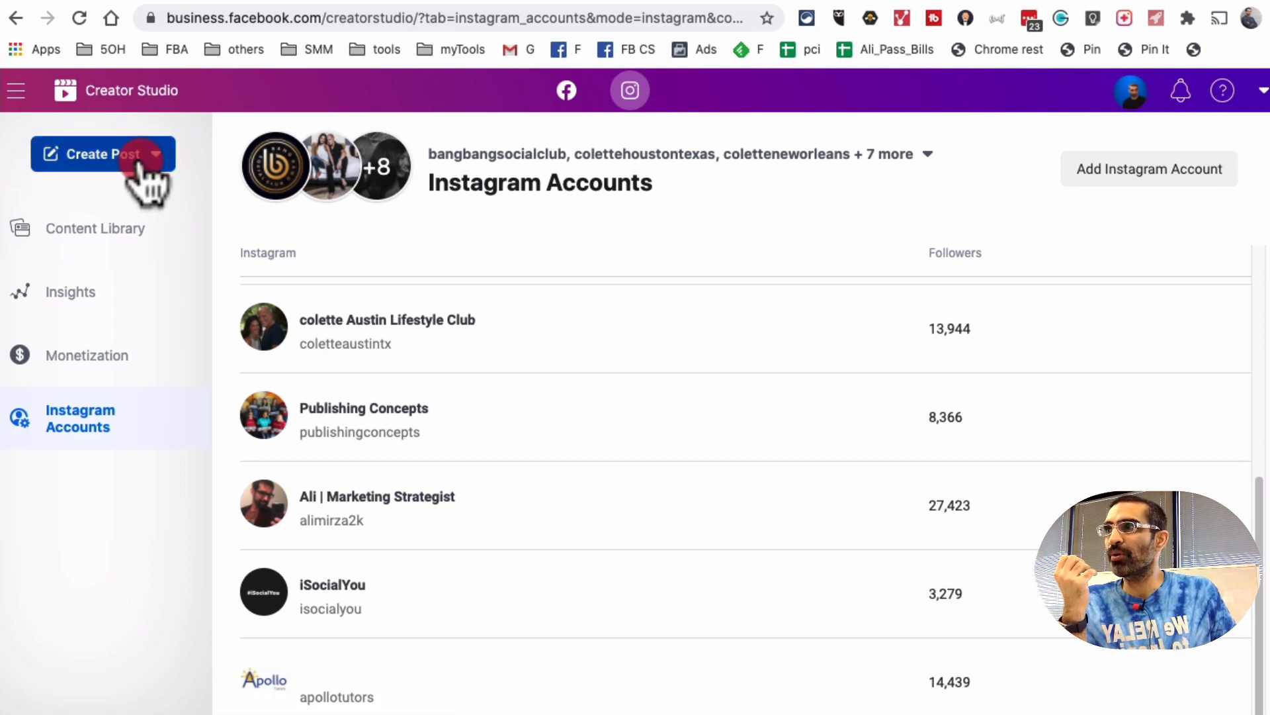
Open the Create Post menu with its Instagram Feed and IGTV options
{"action": "left_click", "coordinate": [103, 154]}
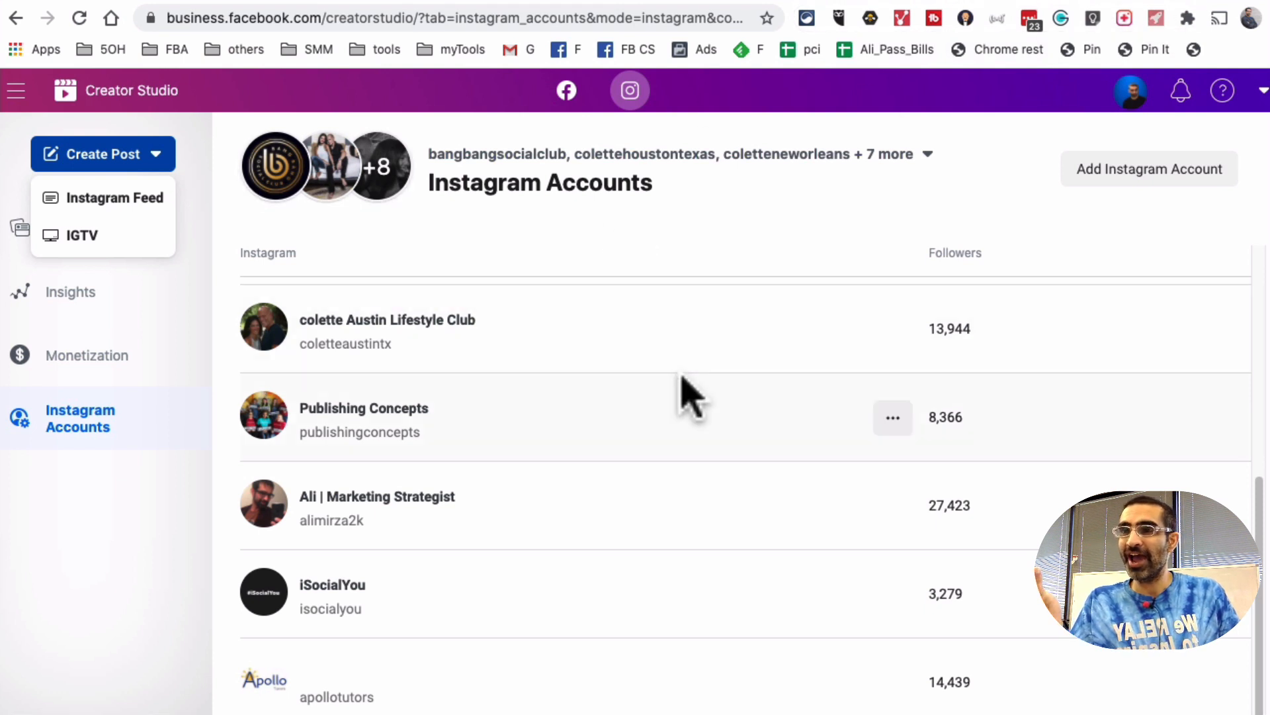
{"action": "mouse_move", "coordinate": [227, 308]}
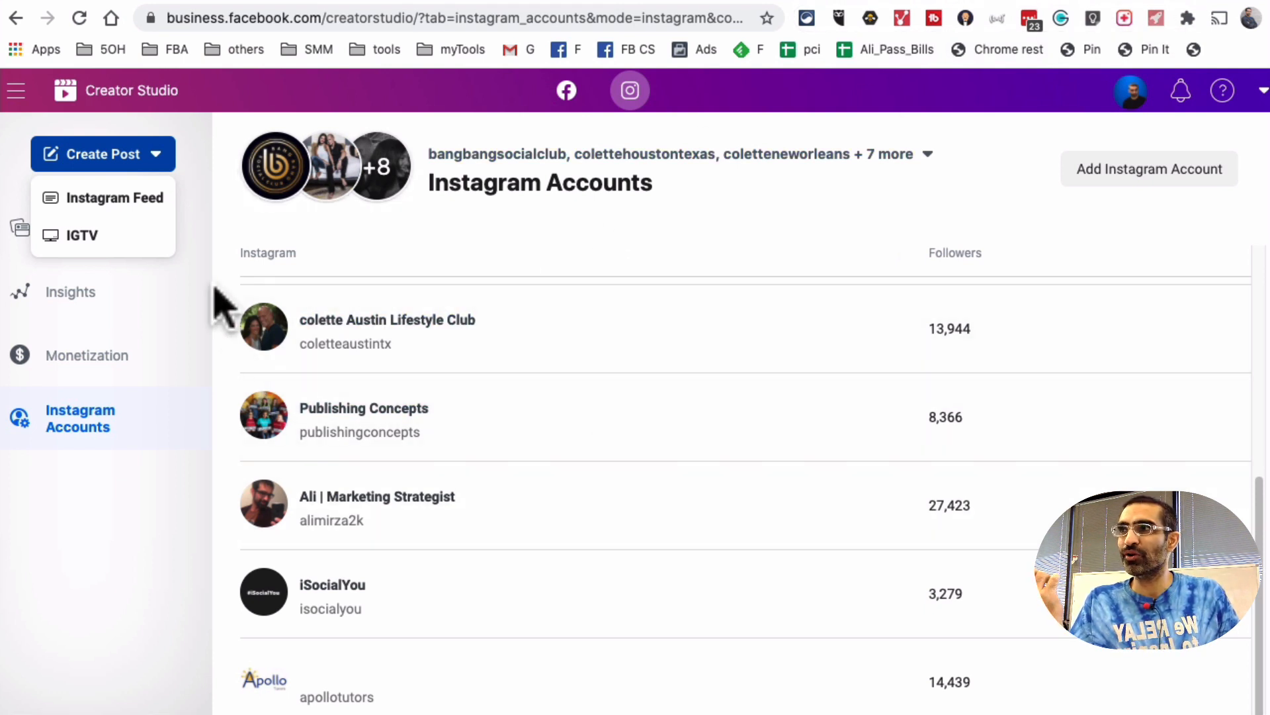
{"action": "mouse_move", "coordinate": [115, 197]}
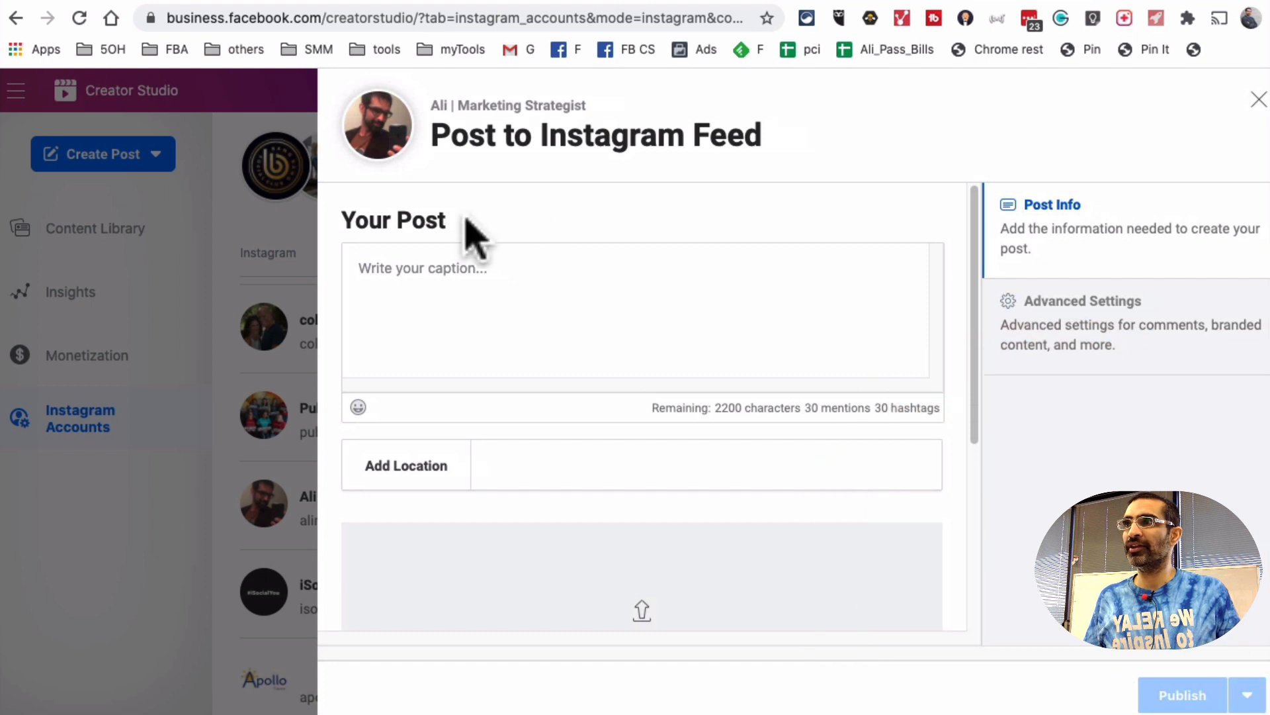
Draft an Instagram Feed post with caption 'caption' and location Dallas, Texas
{"action": "scroll", "scroll_direction": "down", "scroll_amount": 3}
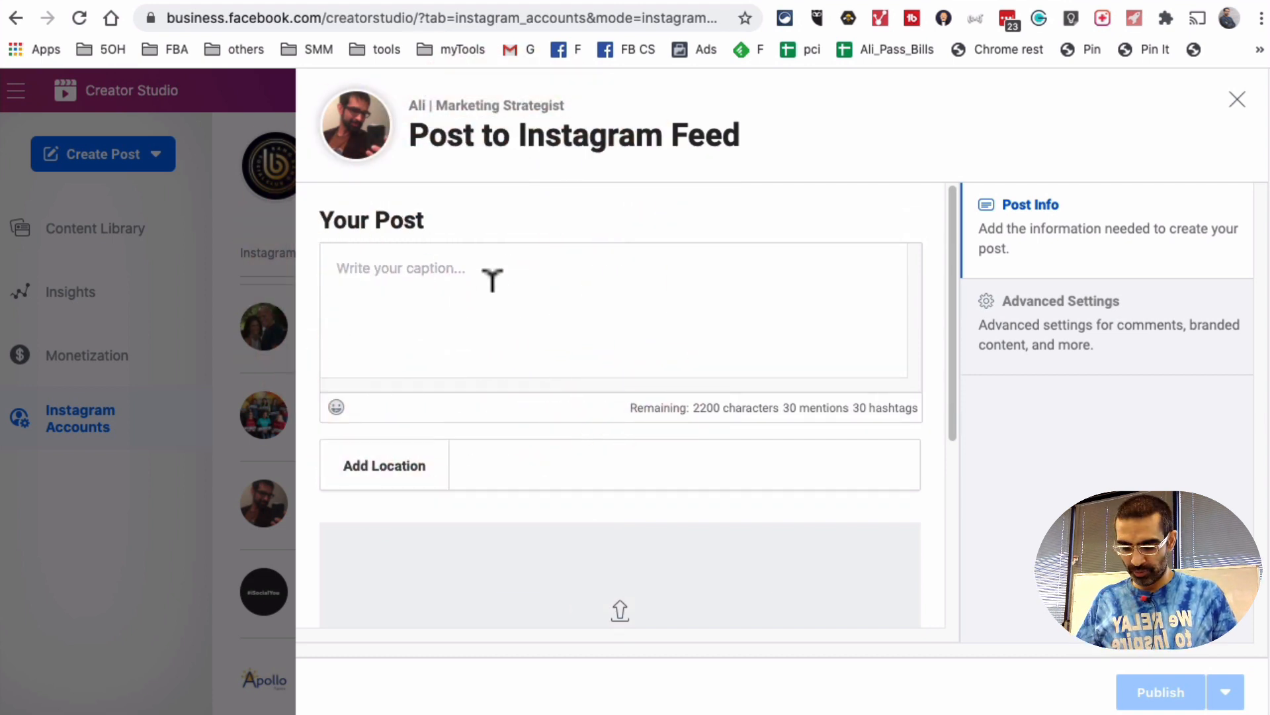
{"action": "type", "text": "caption"}
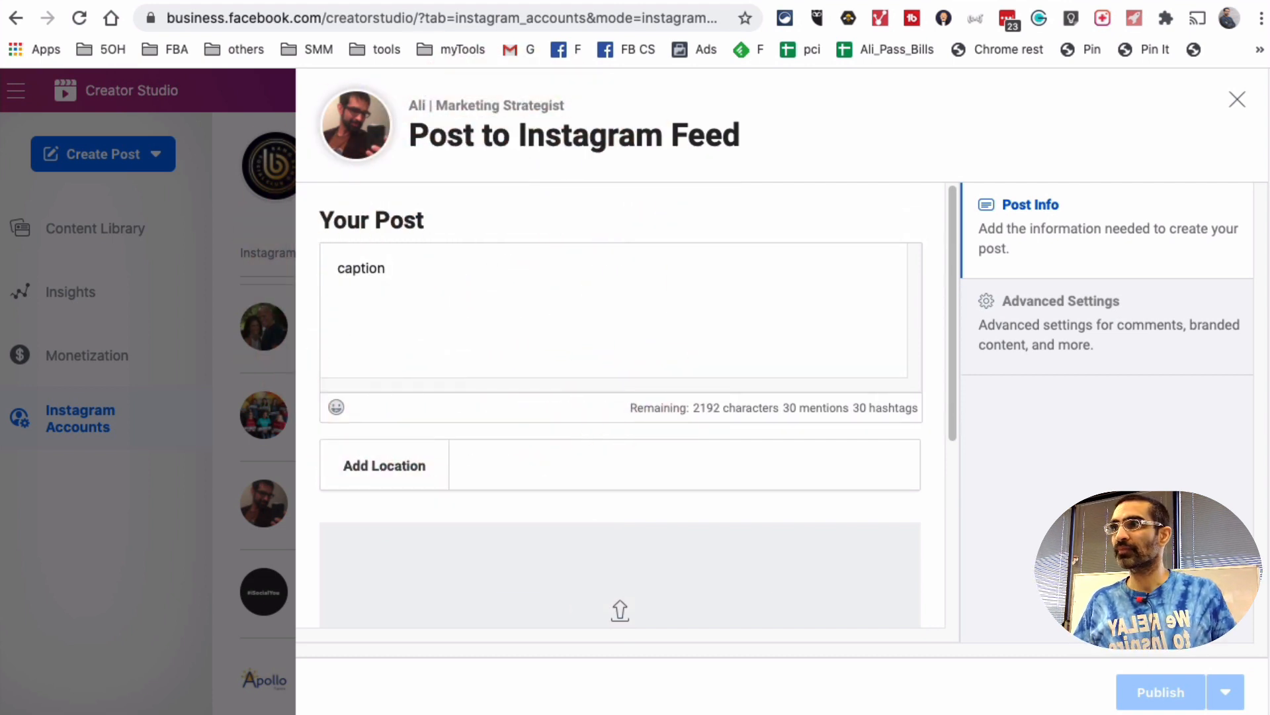
{"action": "type", "text": "dal"}
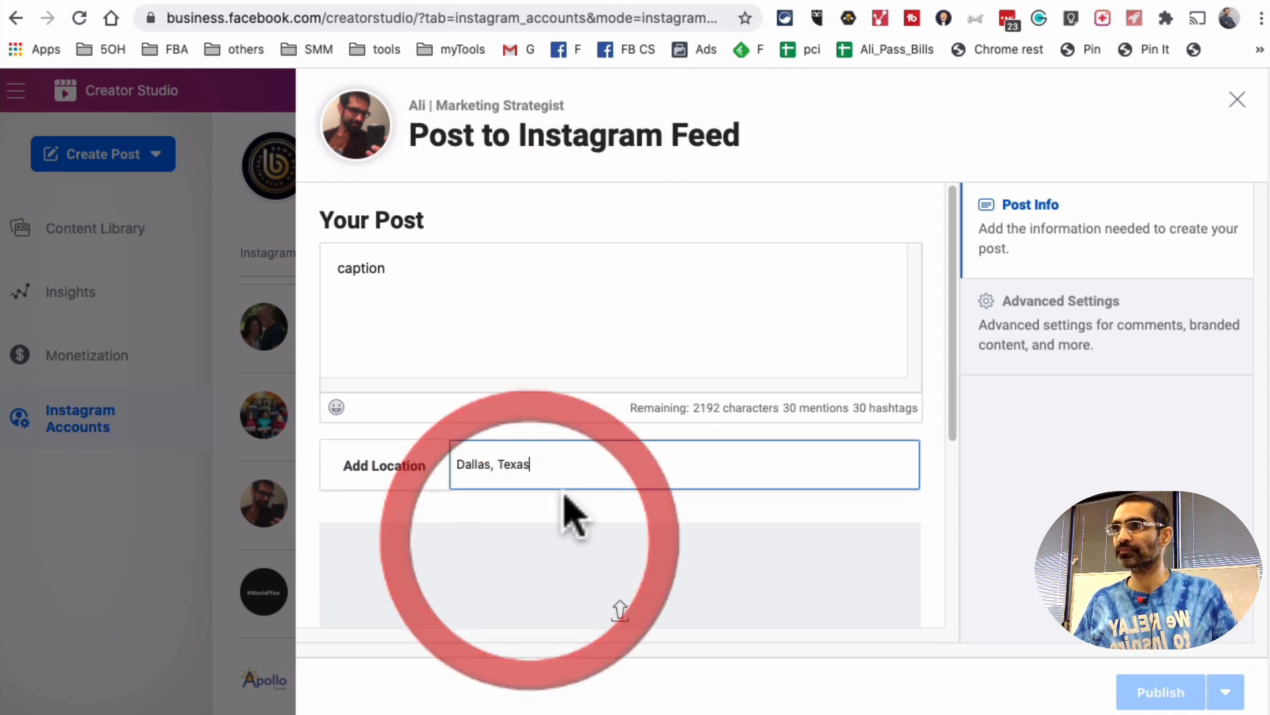
{"action": "scroll", "scroll_direction": "down", "scroll_amount": 3}
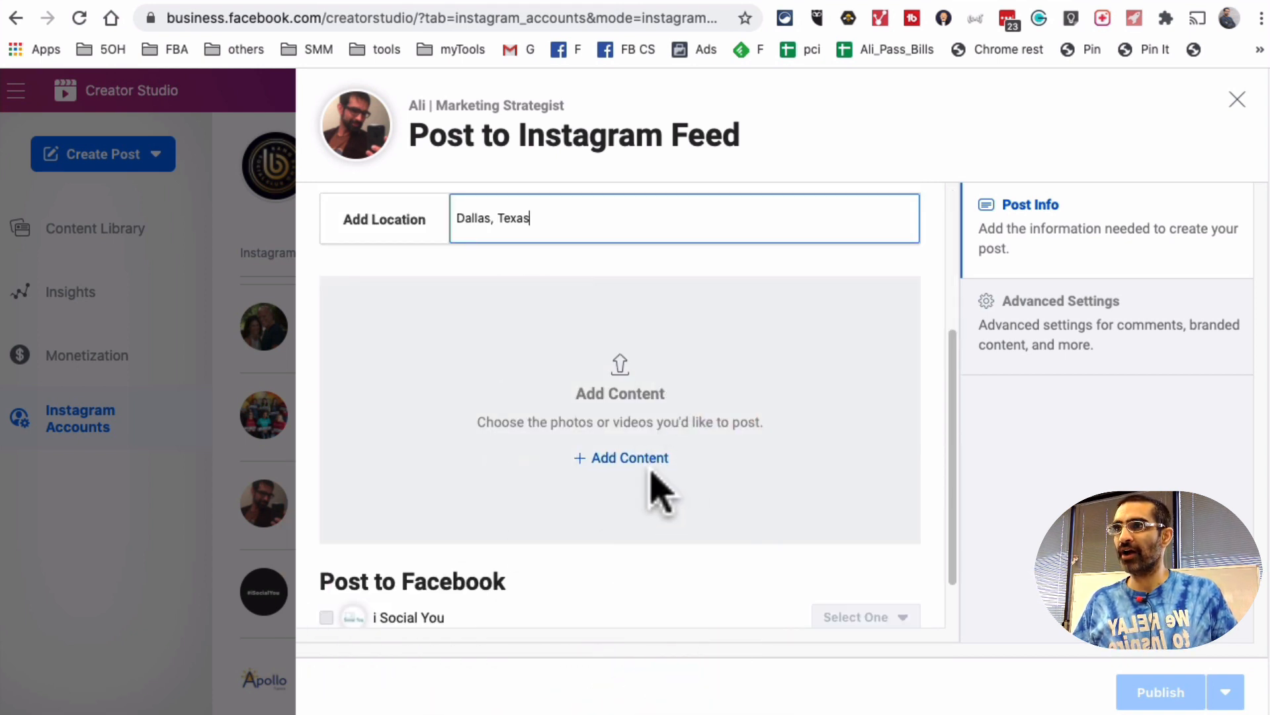
Upload the quote image from Weekly Content > June 21 to the feed draft
{"action": "left_click", "coordinate": [628, 457]}
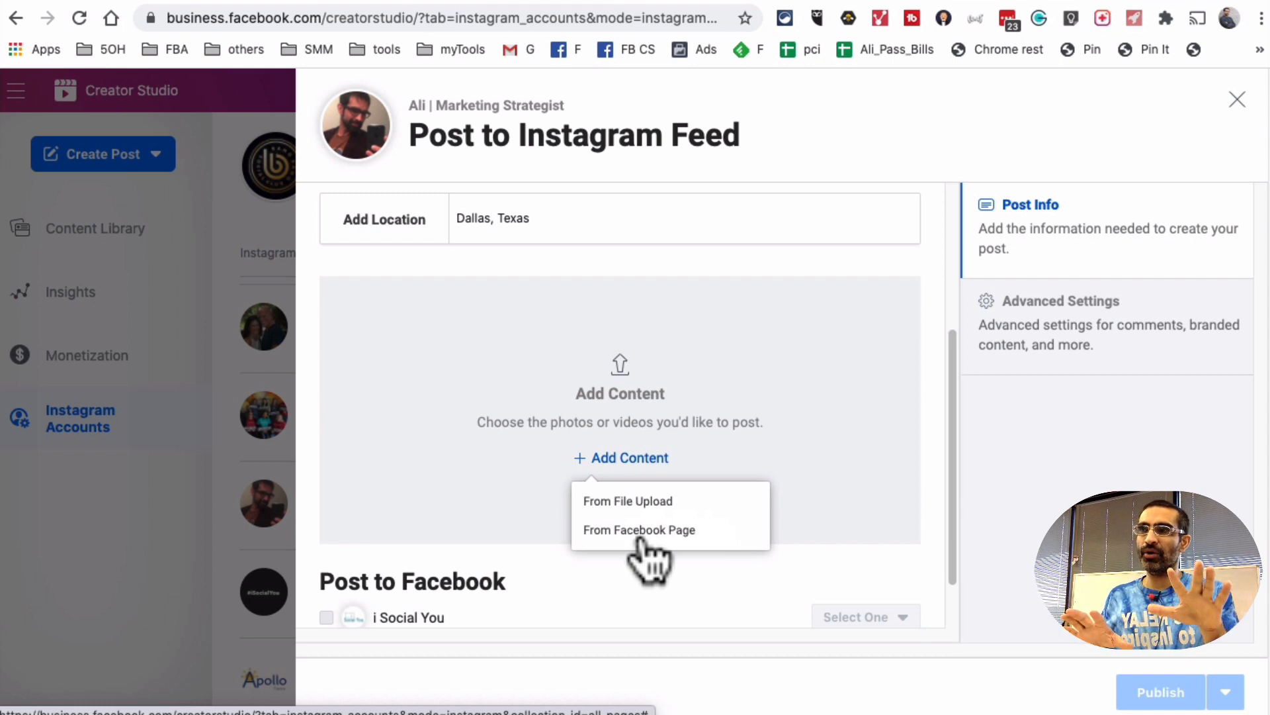
{"action": "mouse_move", "coordinate": [599, 580]}
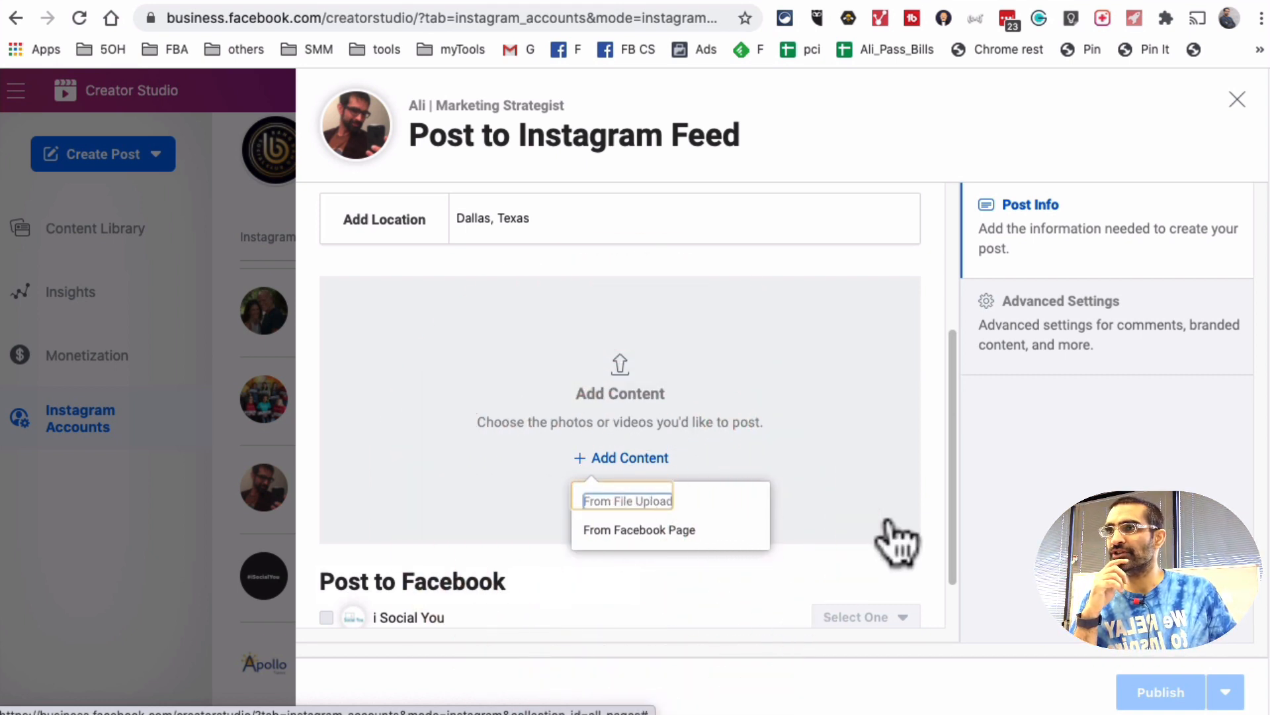
{"action": "left_click", "coordinate": [624, 501]}
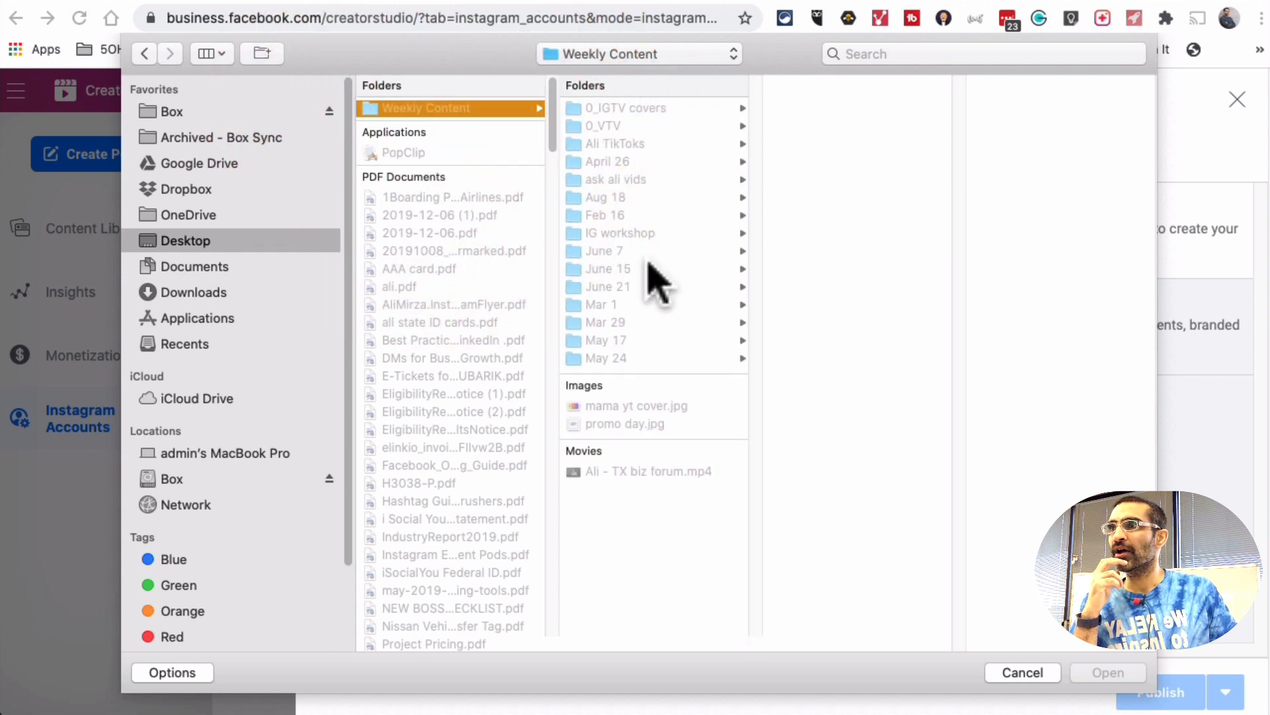
{"action": "mouse_move", "coordinate": [664, 227]}
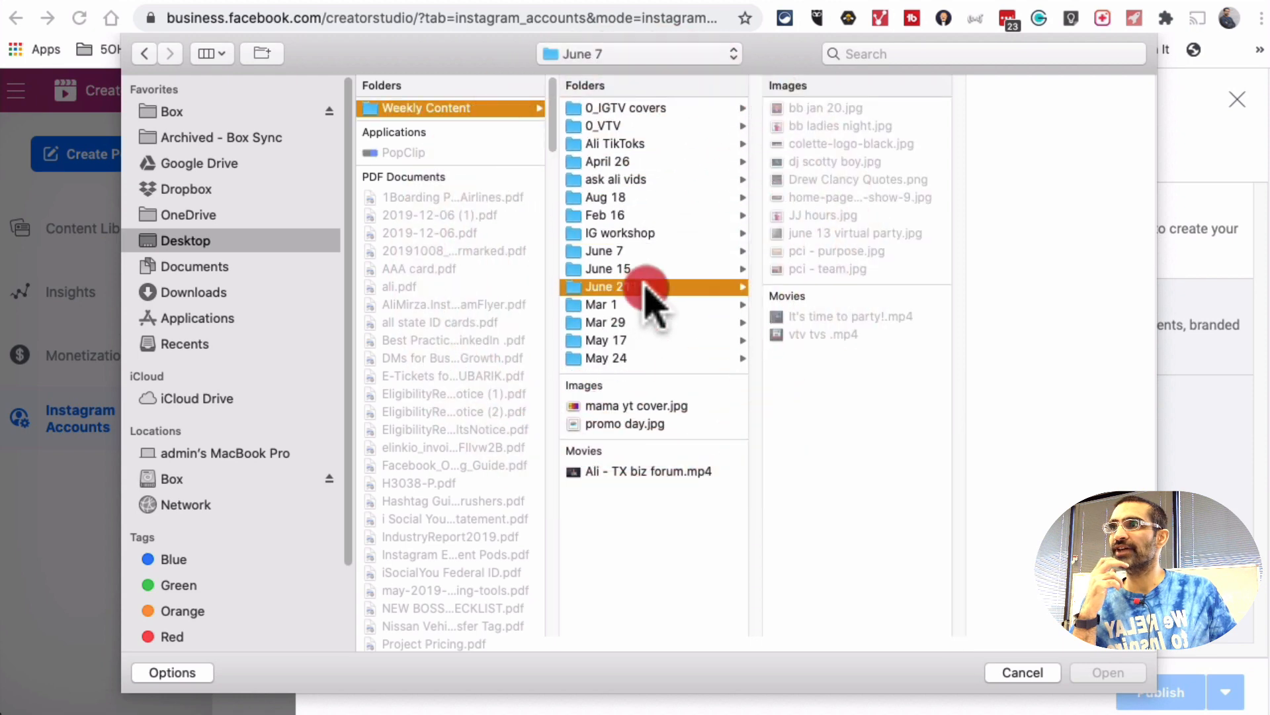
{"action": "left_click", "coordinate": [607, 286]}
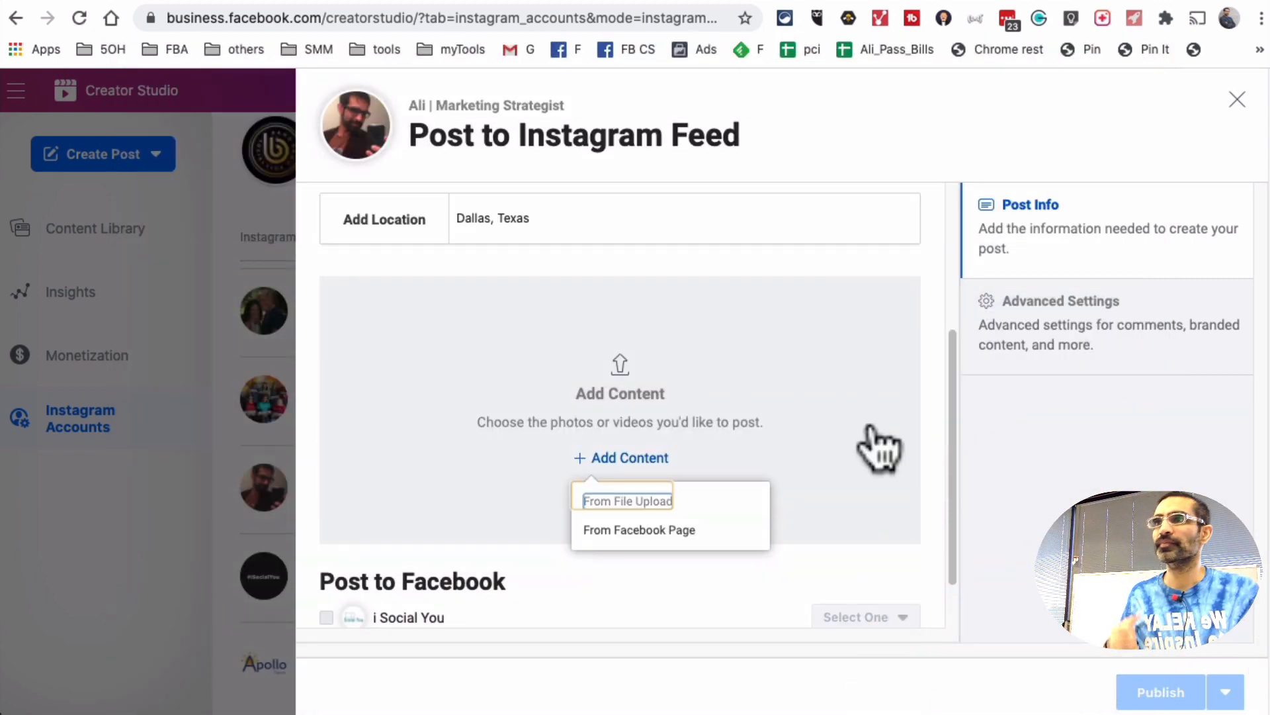
{"action": "left_click", "coordinate": [628, 501]}
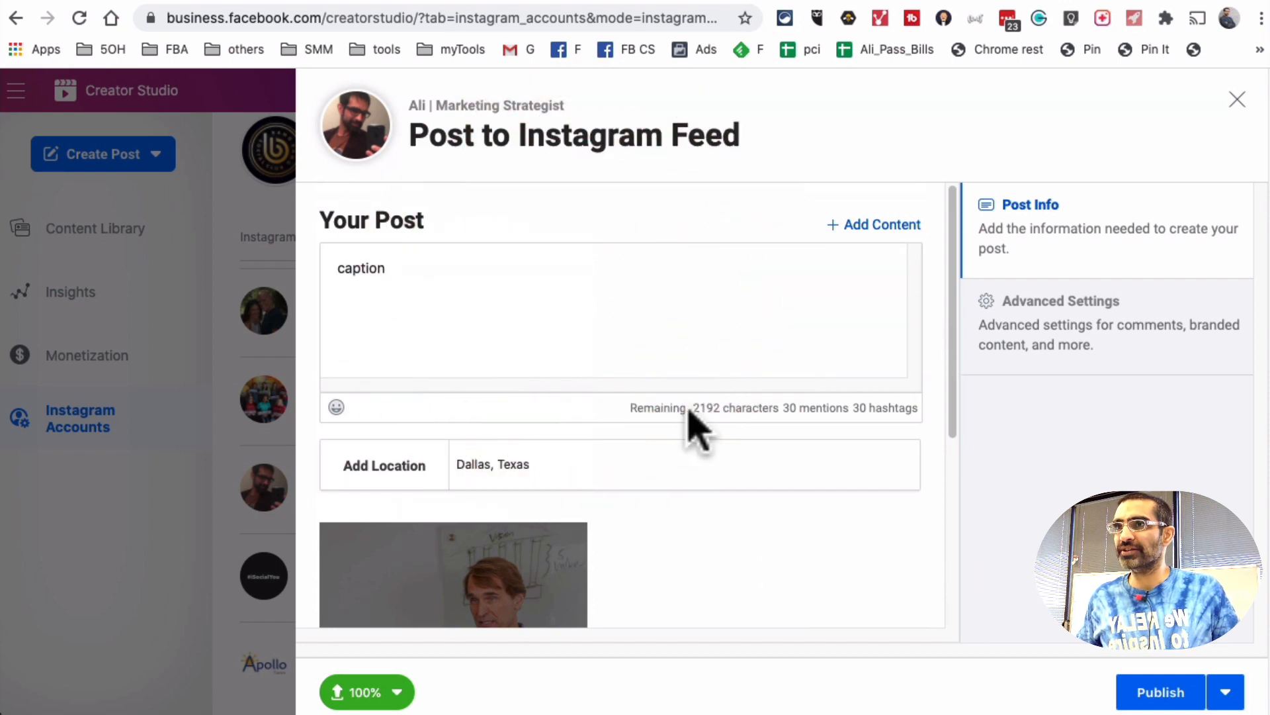
Check the post's comment and branded content settings, then discard the feed draft
{"action": "left_click", "coordinate": [1060, 300]}
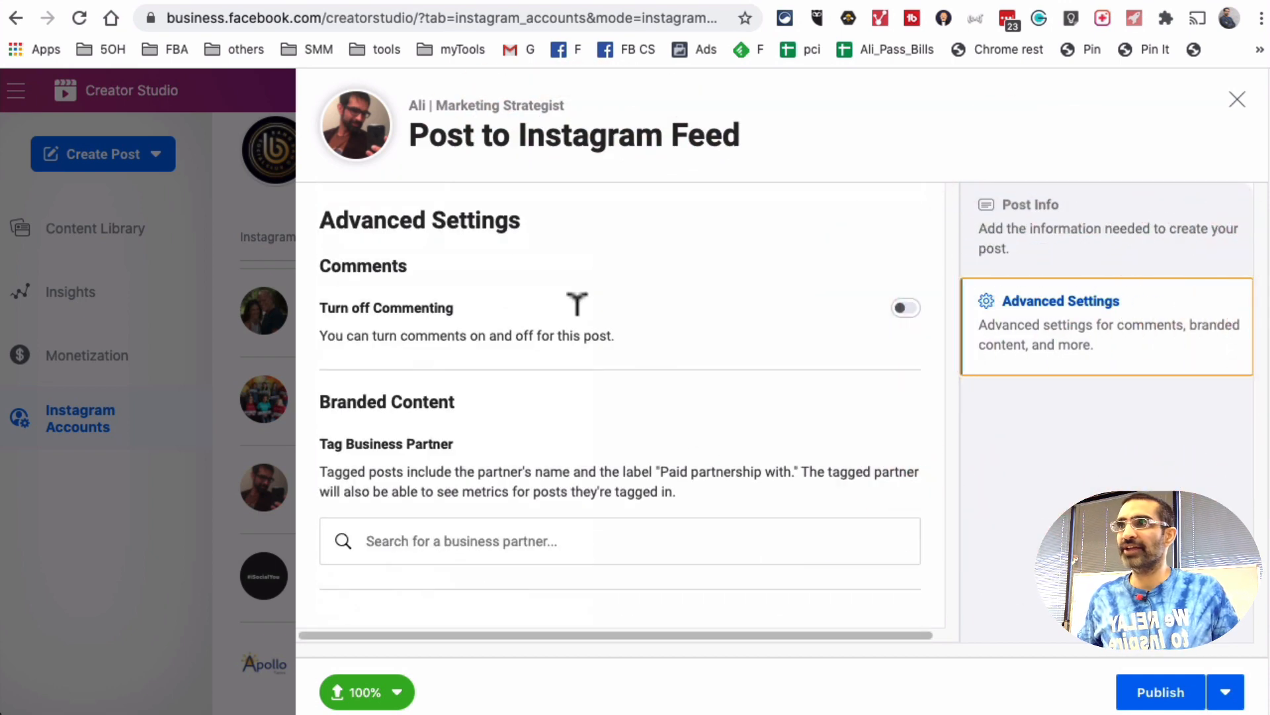
{"action": "mouse_move", "coordinate": [427, 530]}
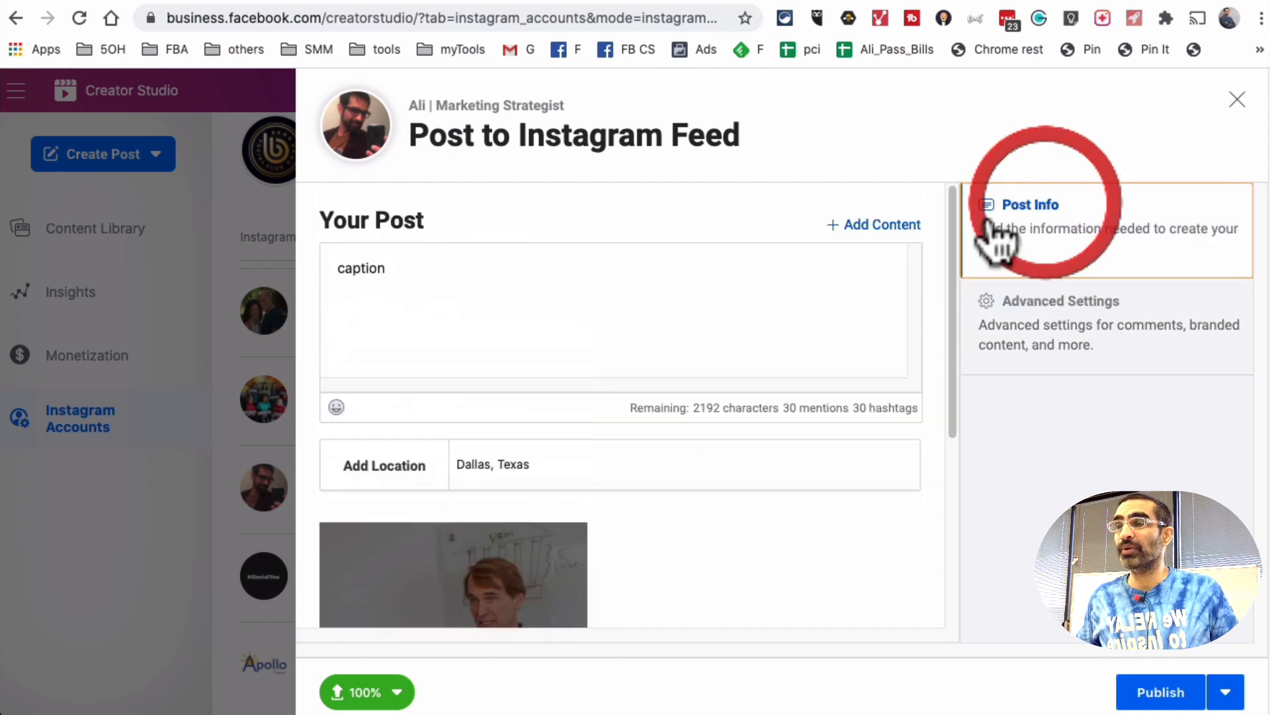
{"action": "scroll", "scroll_direction": "down", "scroll_amount": 3}
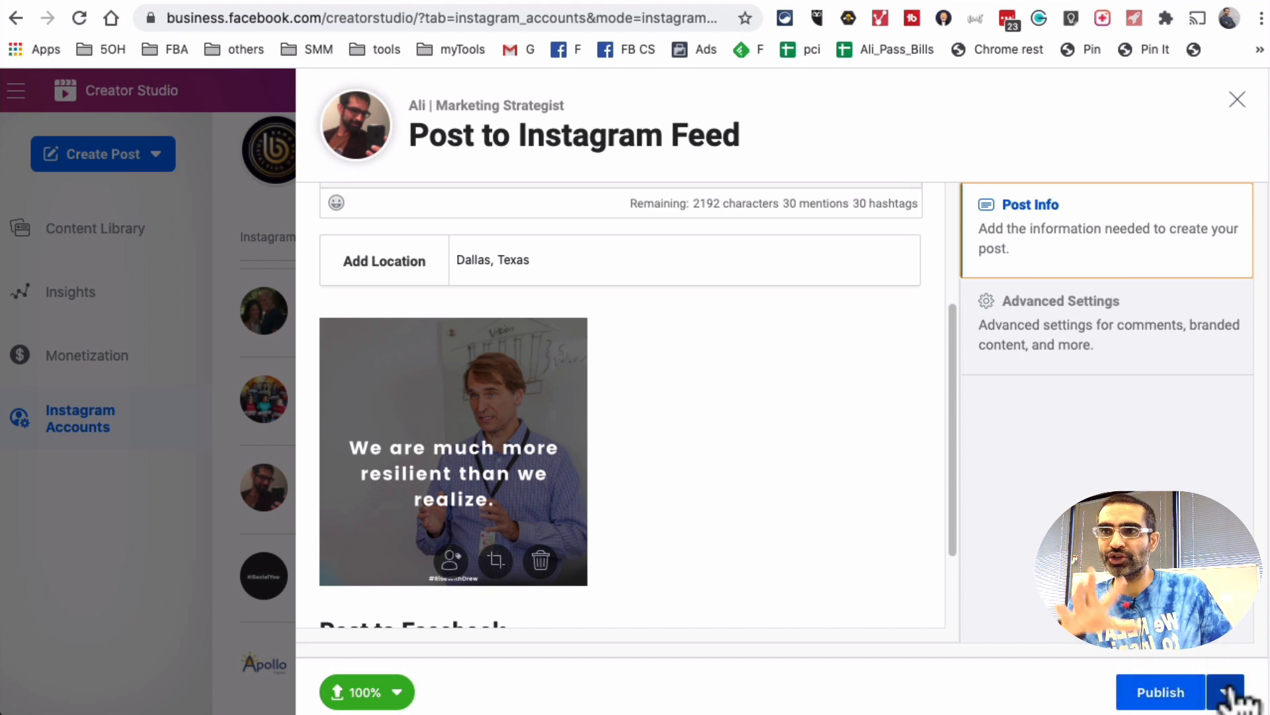
{"action": "left_click", "coordinate": [1230, 690]}
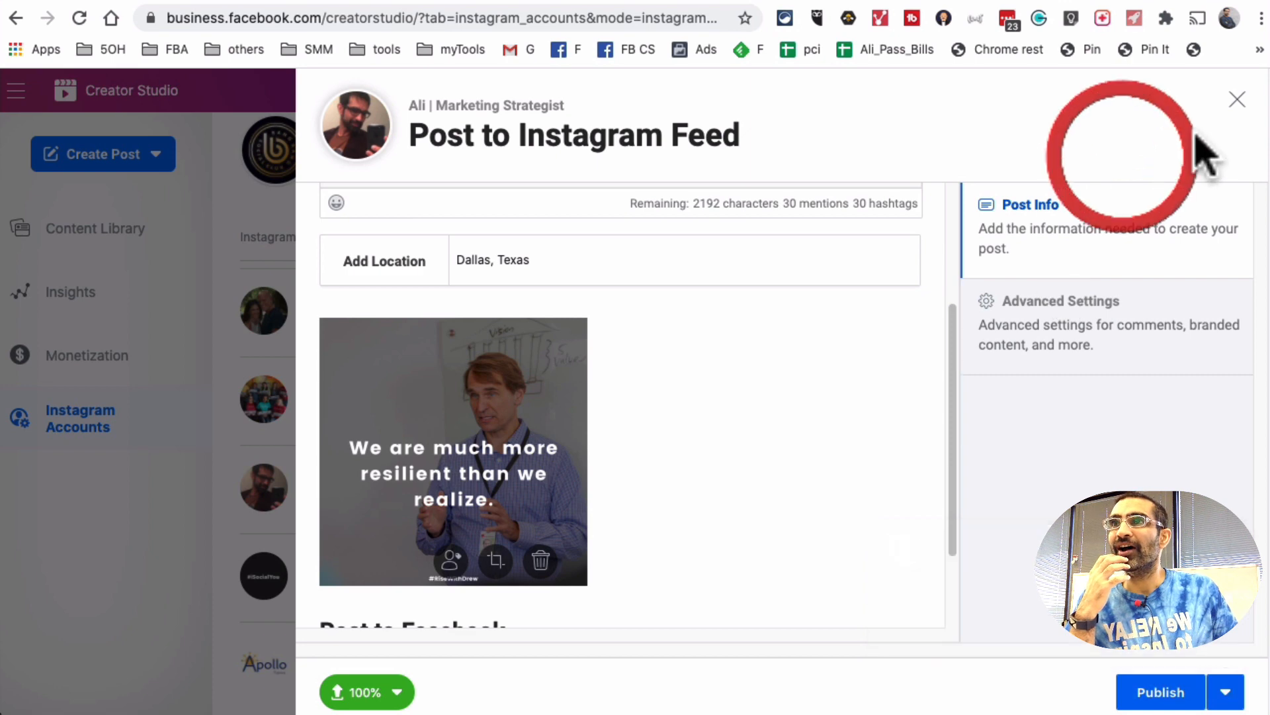
{"action": "left_click", "coordinate": [1238, 98]}
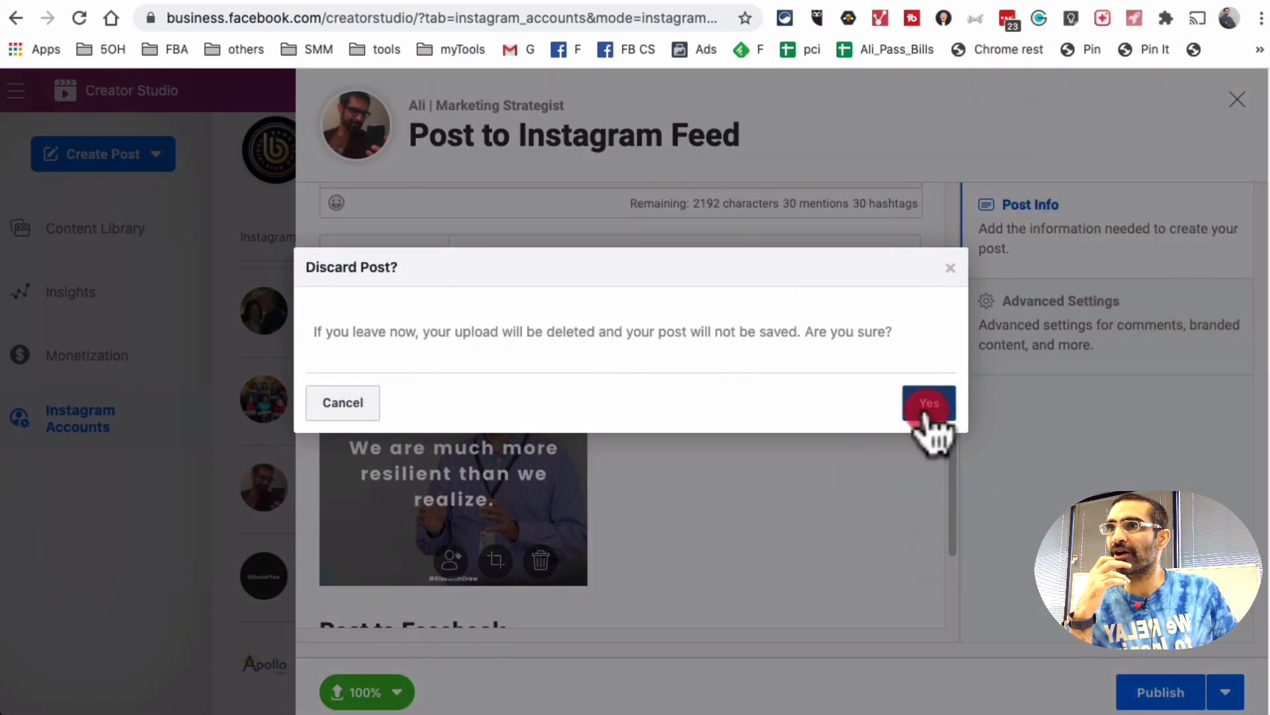
{"action": "left_click", "coordinate": [929, 403]}
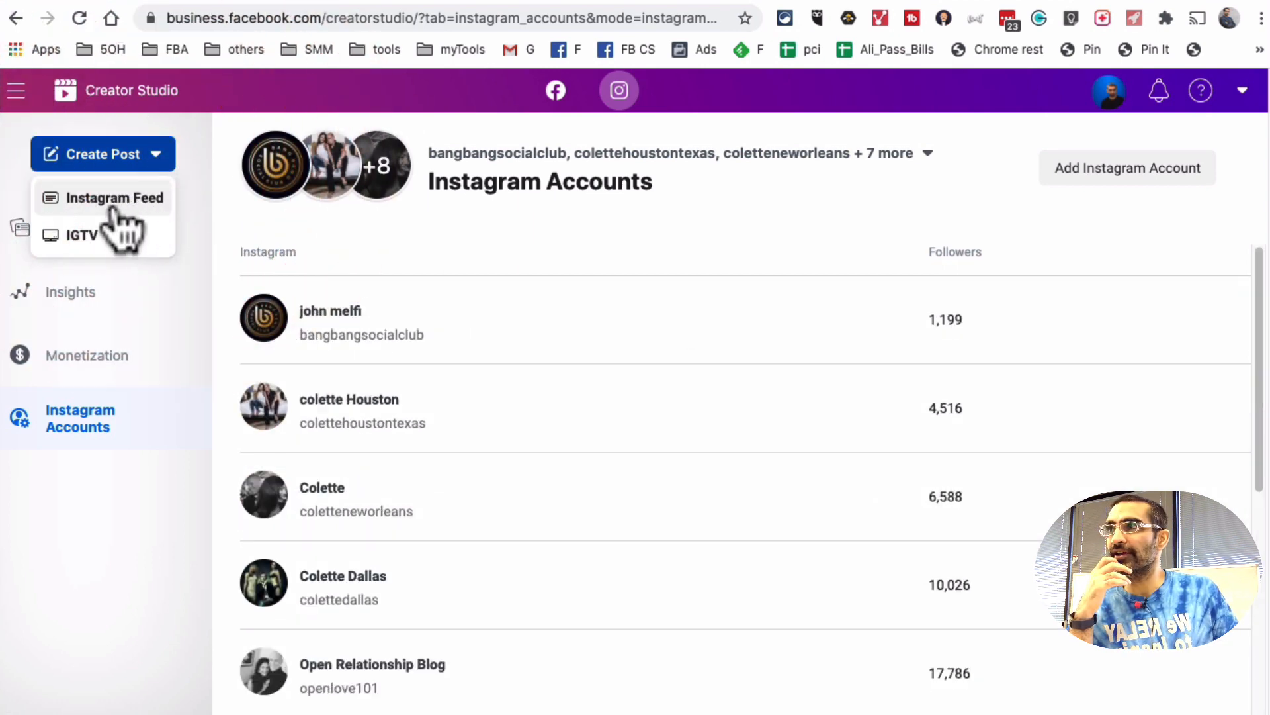
{"action": "left_click", "coordinate": [115, 197]}
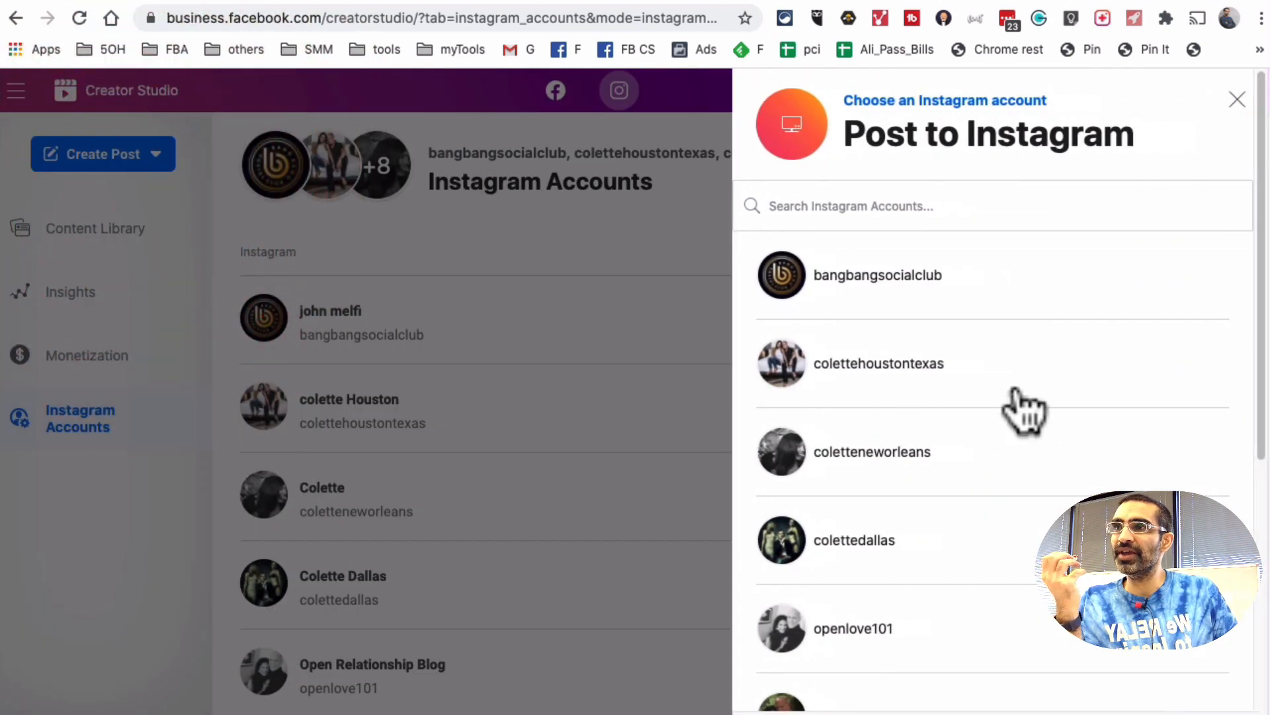
{"action": "scroll", "scroll_direction": "down", "scroll_amount": 3}
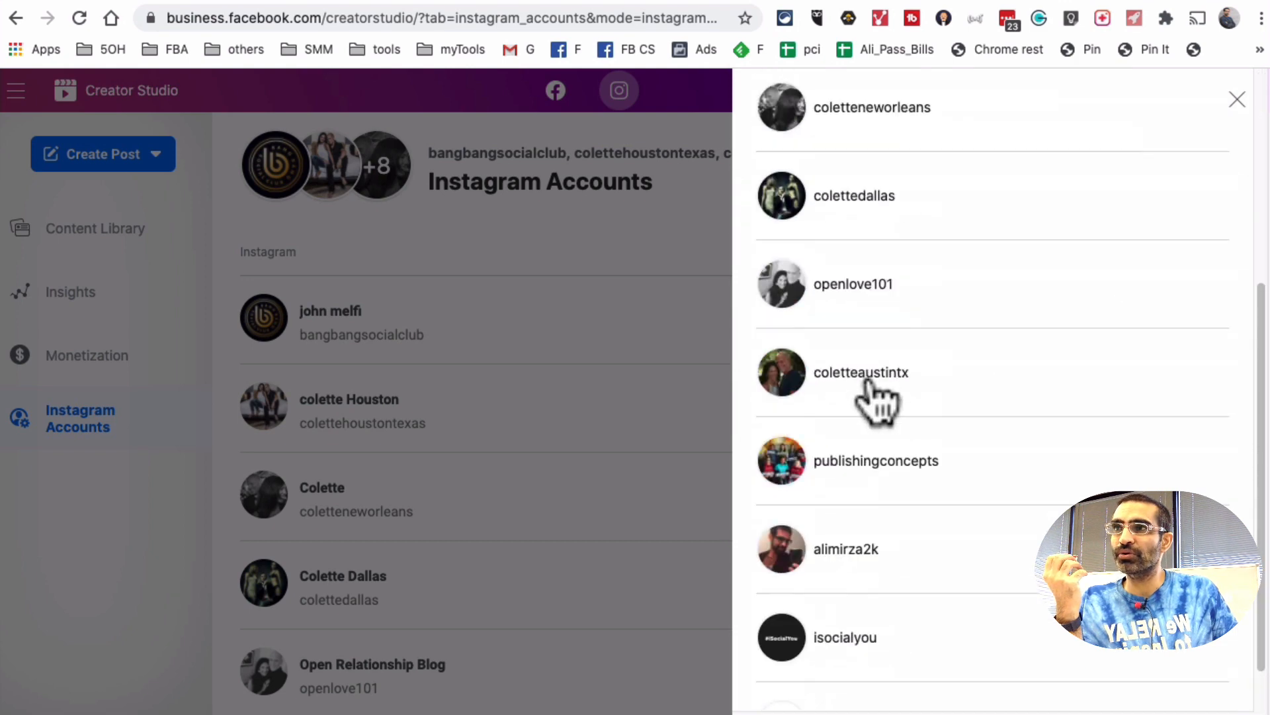
{"action": "left_click", "coordinate": [874, 460]}
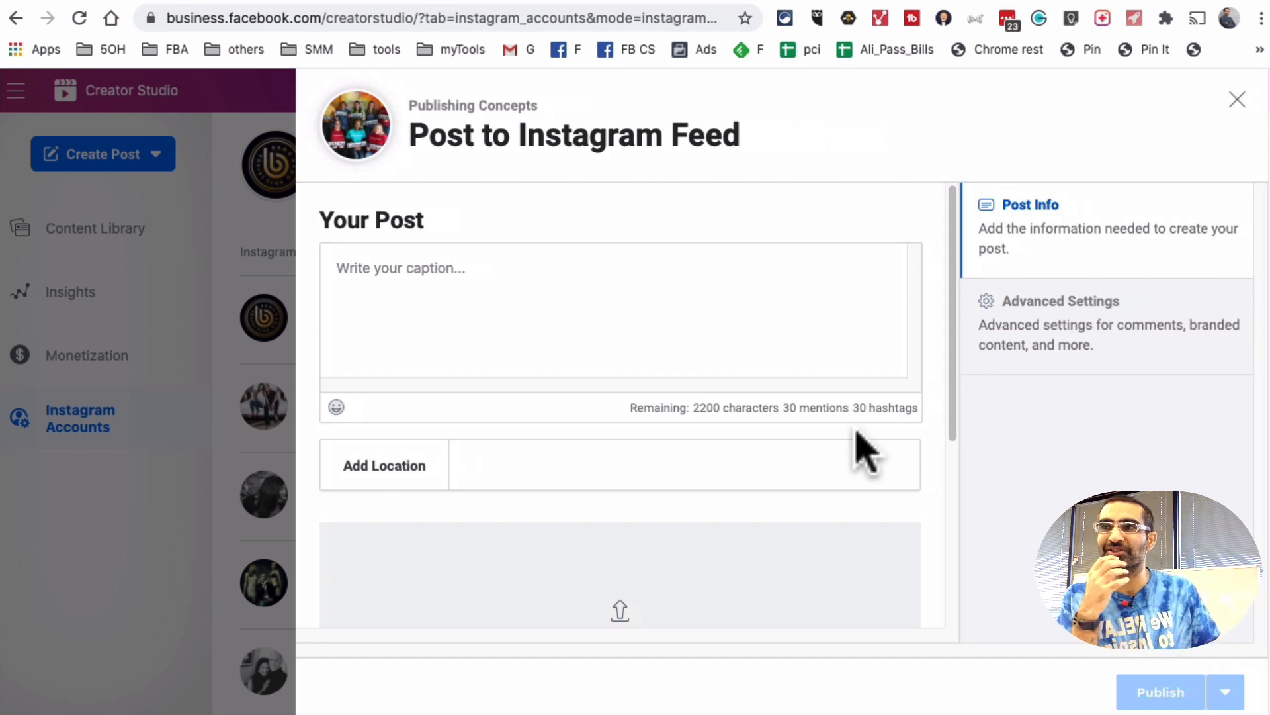
{"action": "left_click", "coordinate": [1238, 99]}
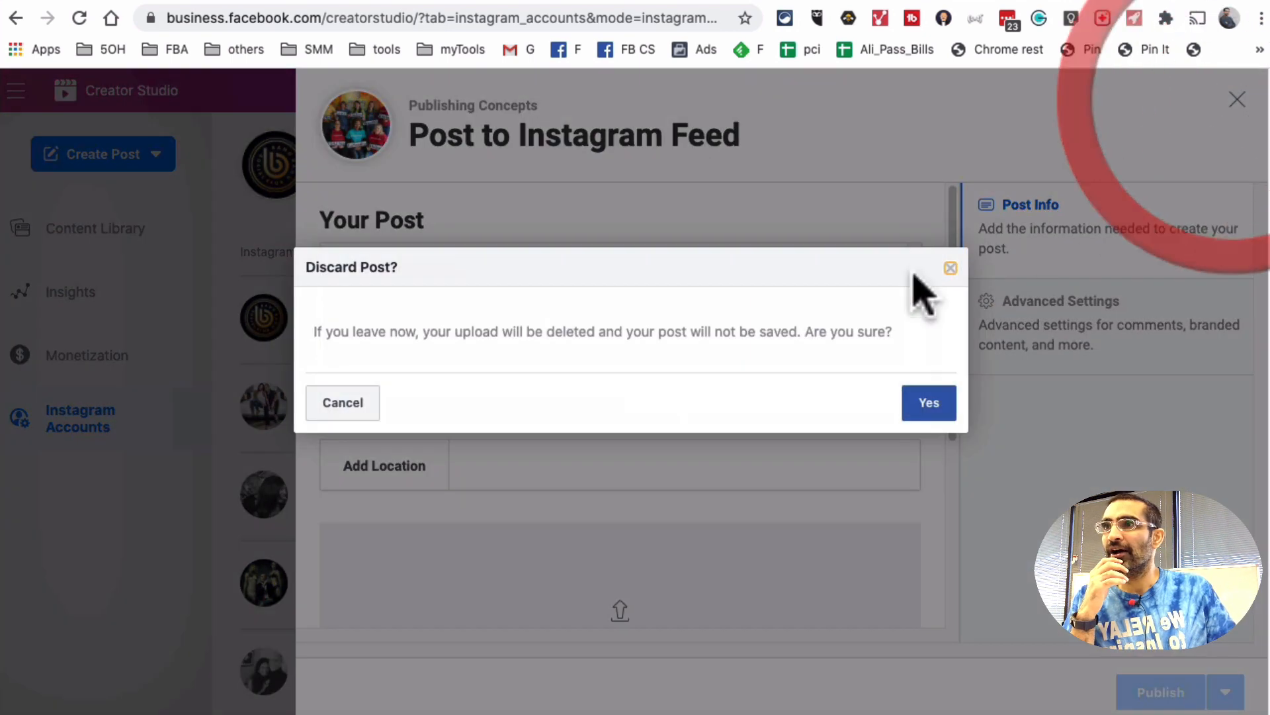
{"action": "left_click", "coordinate": [928, 403]}
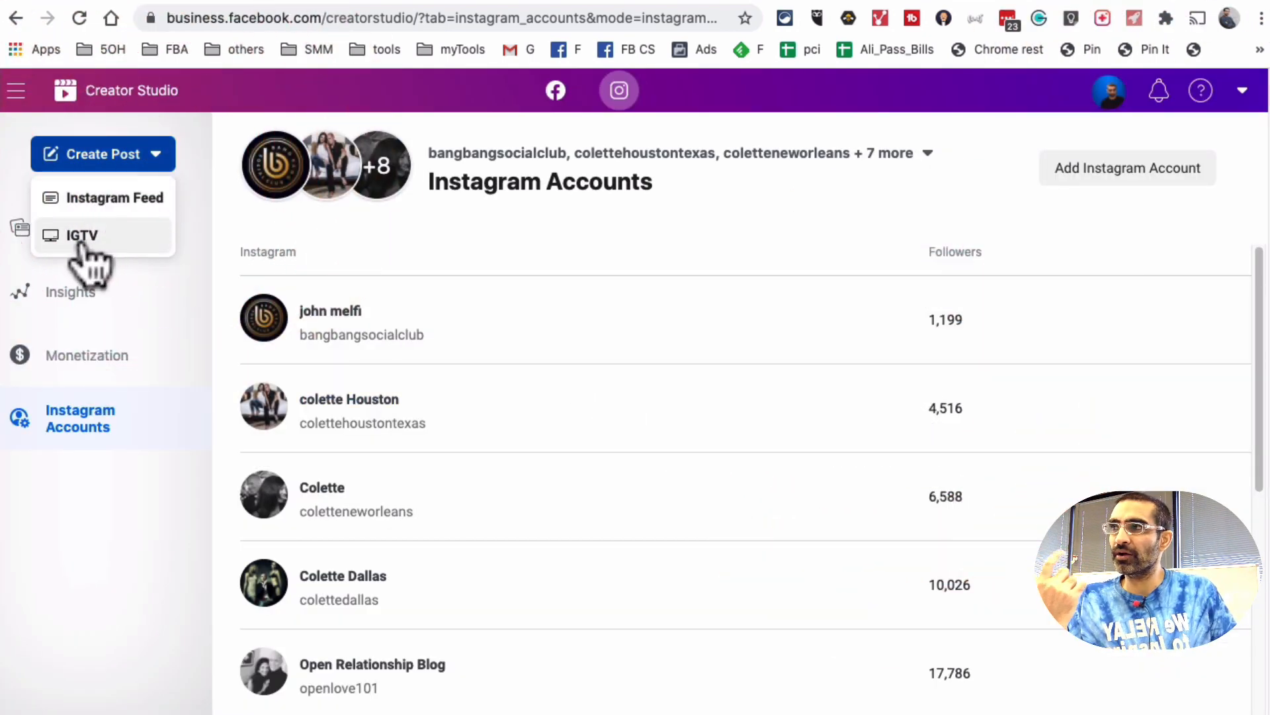
Start a new IGTV post and browse the profile's IGTV video covers
{"action": "left_click", "coordinate": [81, 235]}
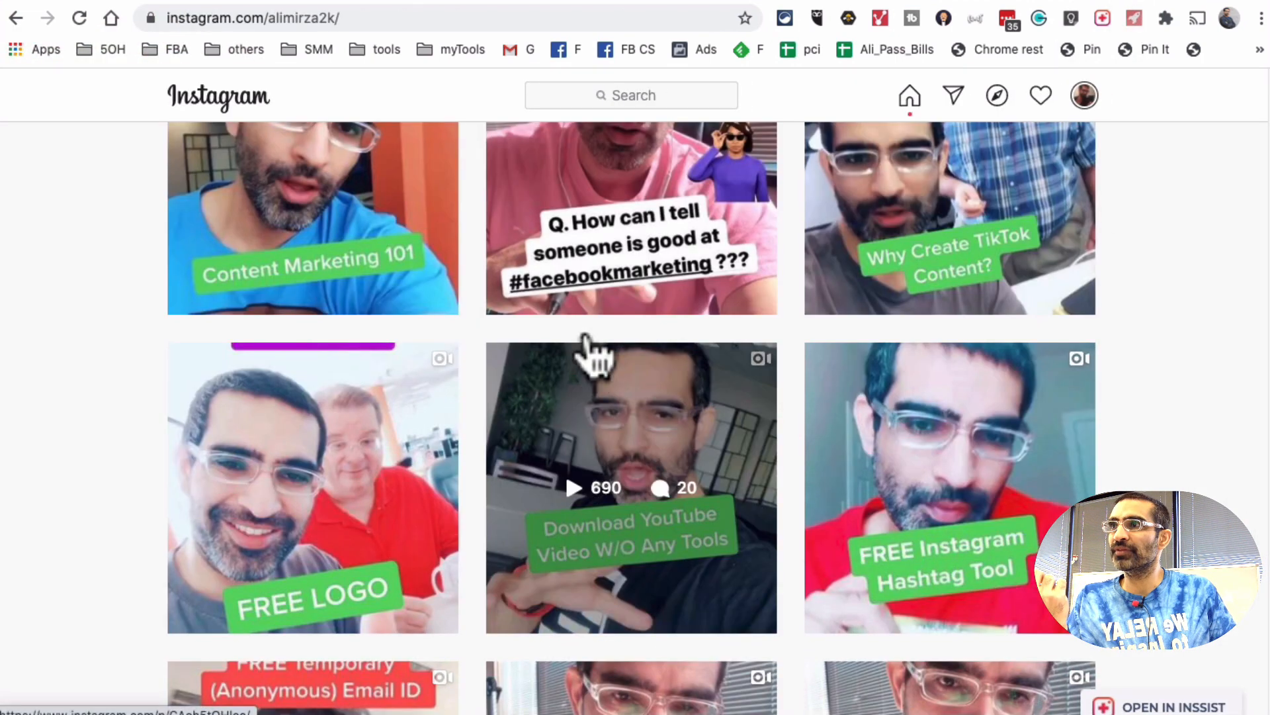
{"action": "left_click", "coordinate": [571, 355]}
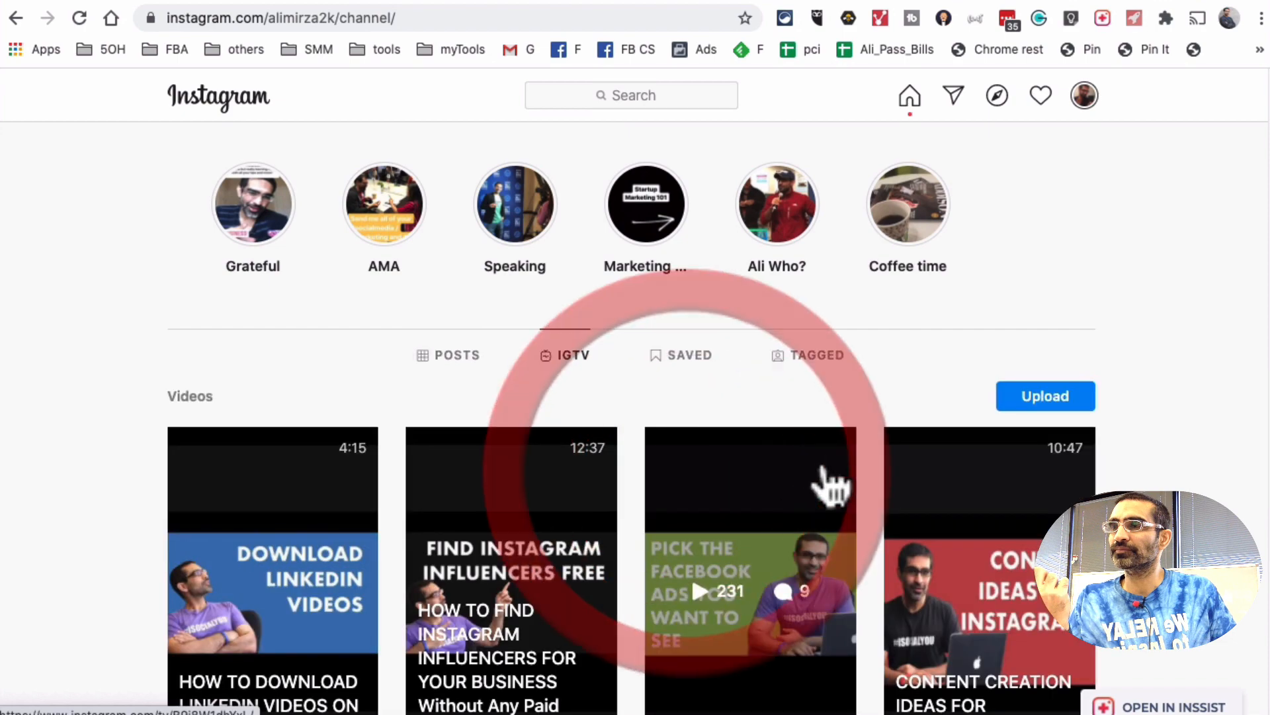
{"action": "scroll", "scroll_direction": "down", "scroll_amount": 3}
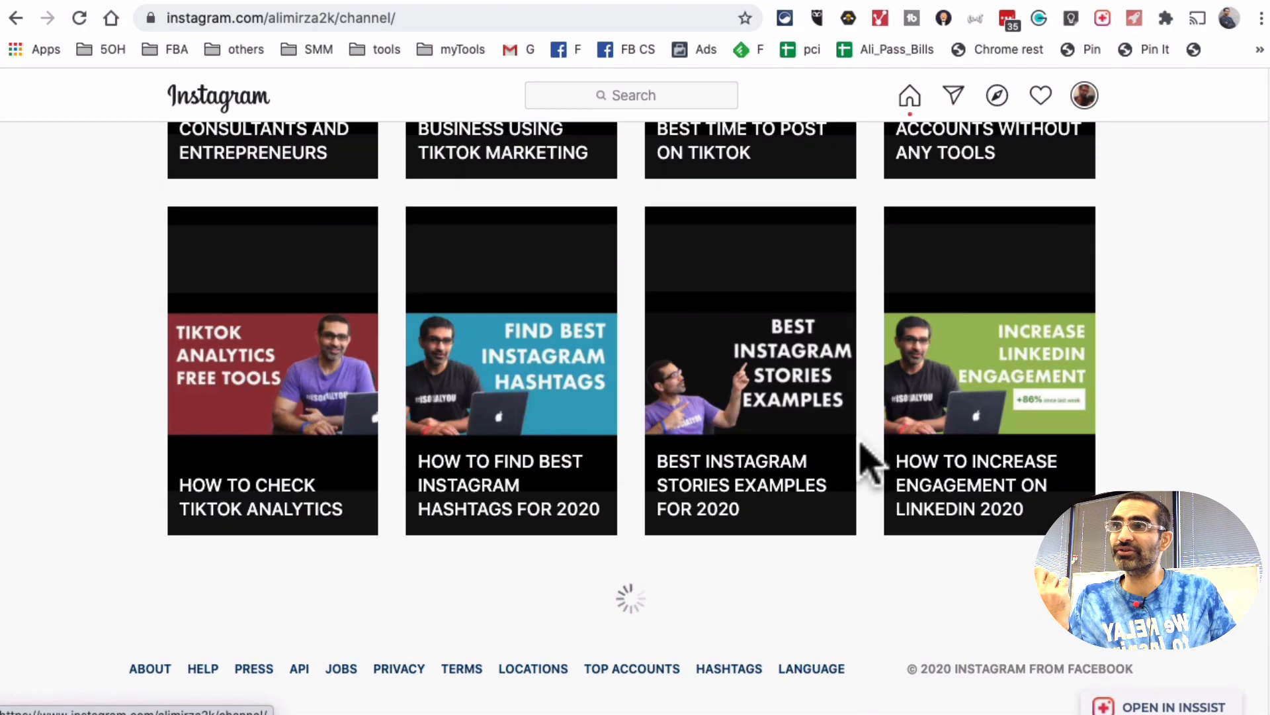
{"action": "scroll", "scroll_direction": "up", "scroll_amount": 3}
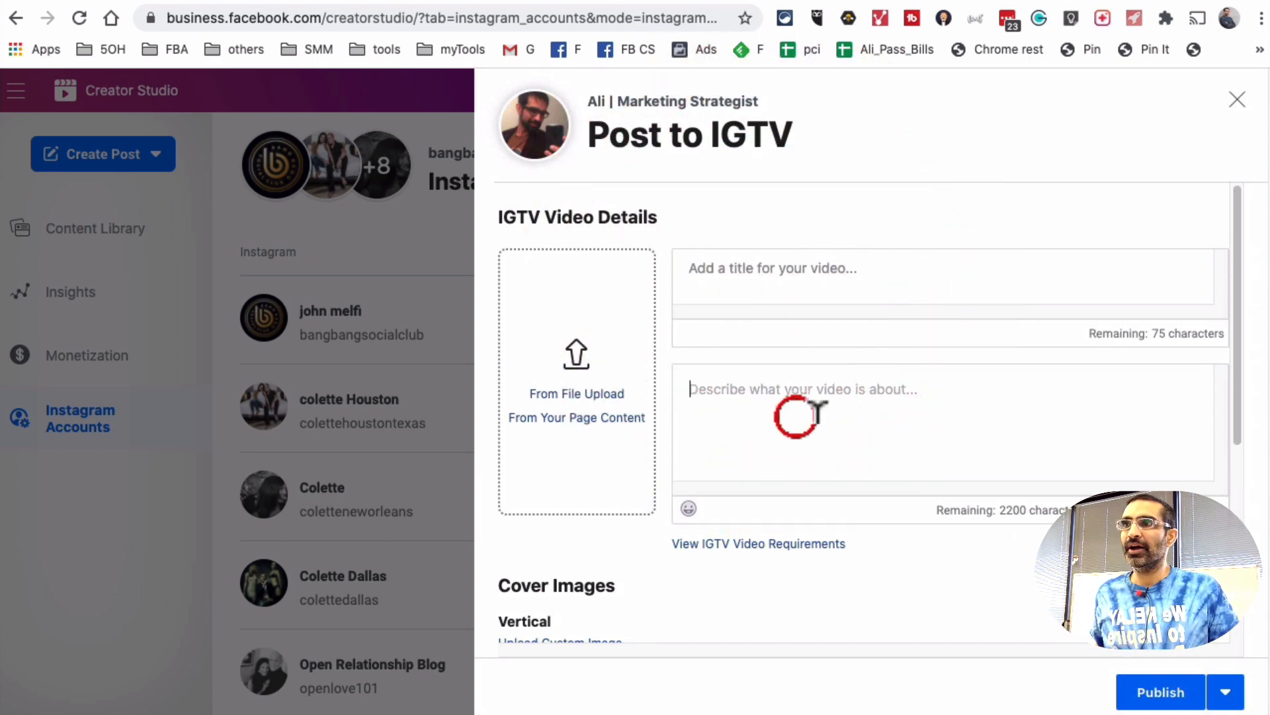
Review the IGTV form's Publish Now, Schedule and Draft options, then discard the empty post
{"action": "scroll", "scroll_direction": "down", "scroll_amount": 3}
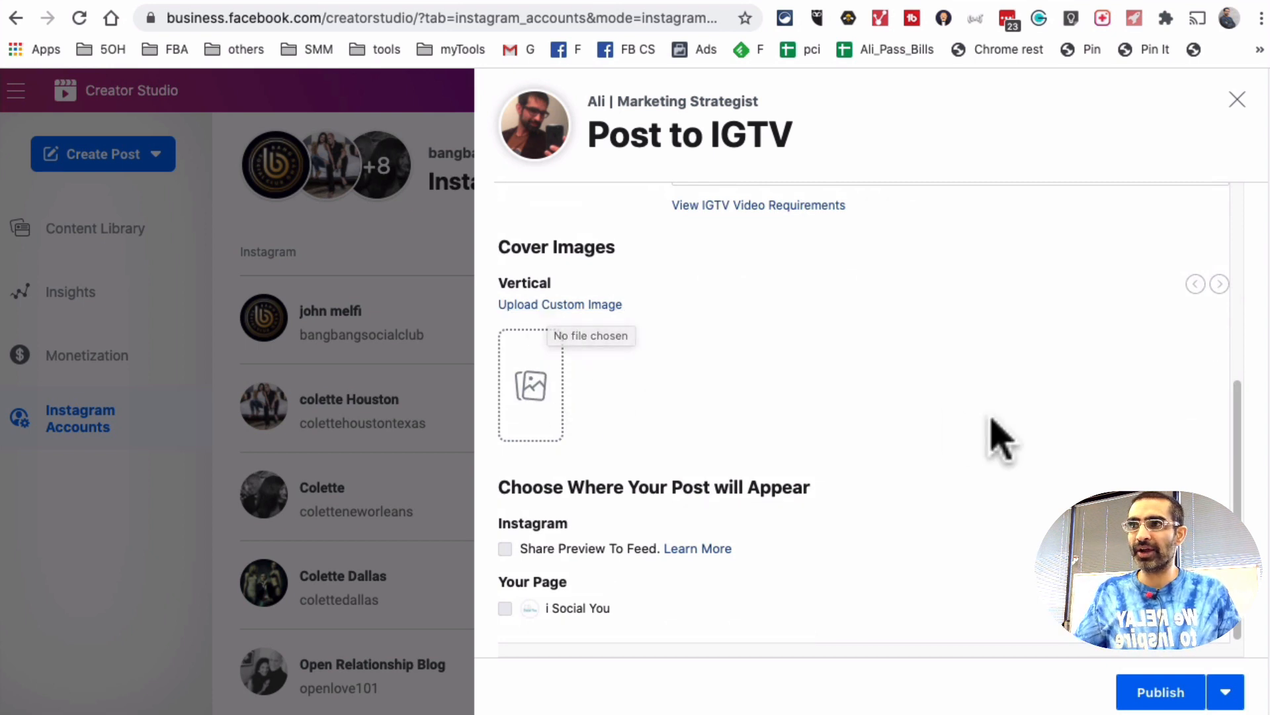
{"action": "mouse_move", "coordinate": [563, 559]}
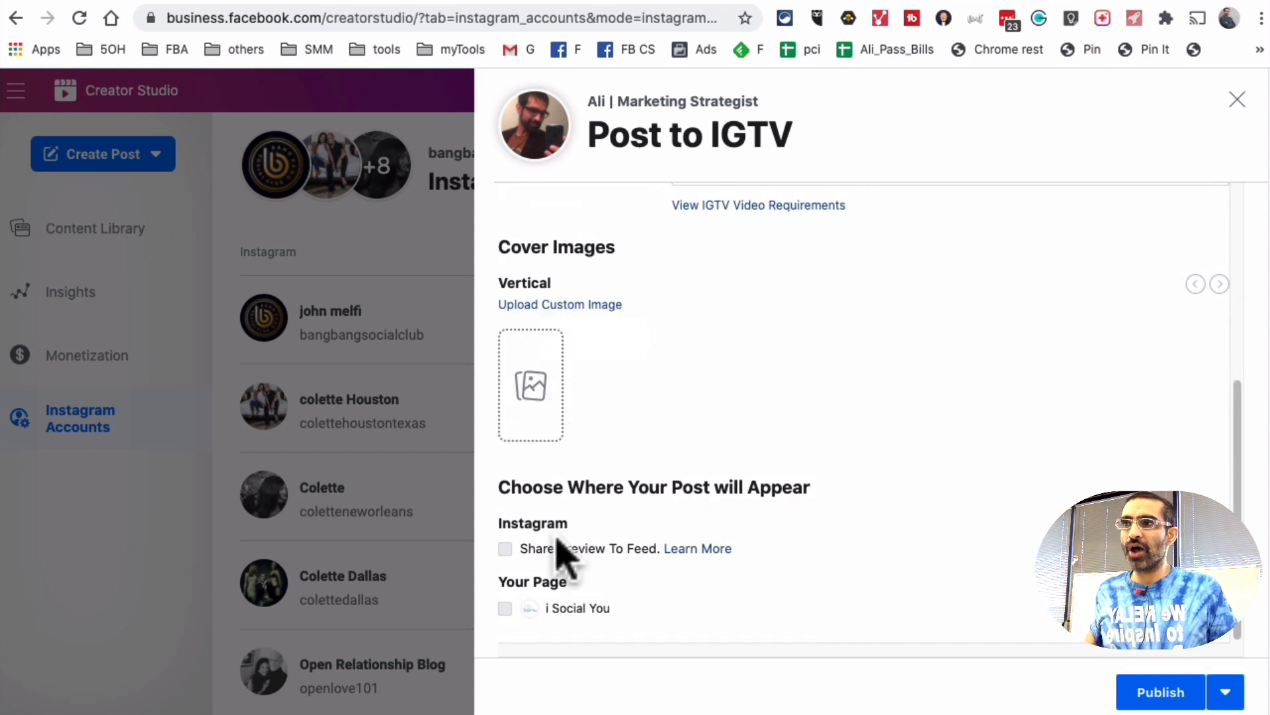
{"action": "mouse_move", "coordinate": [1039, 632]}
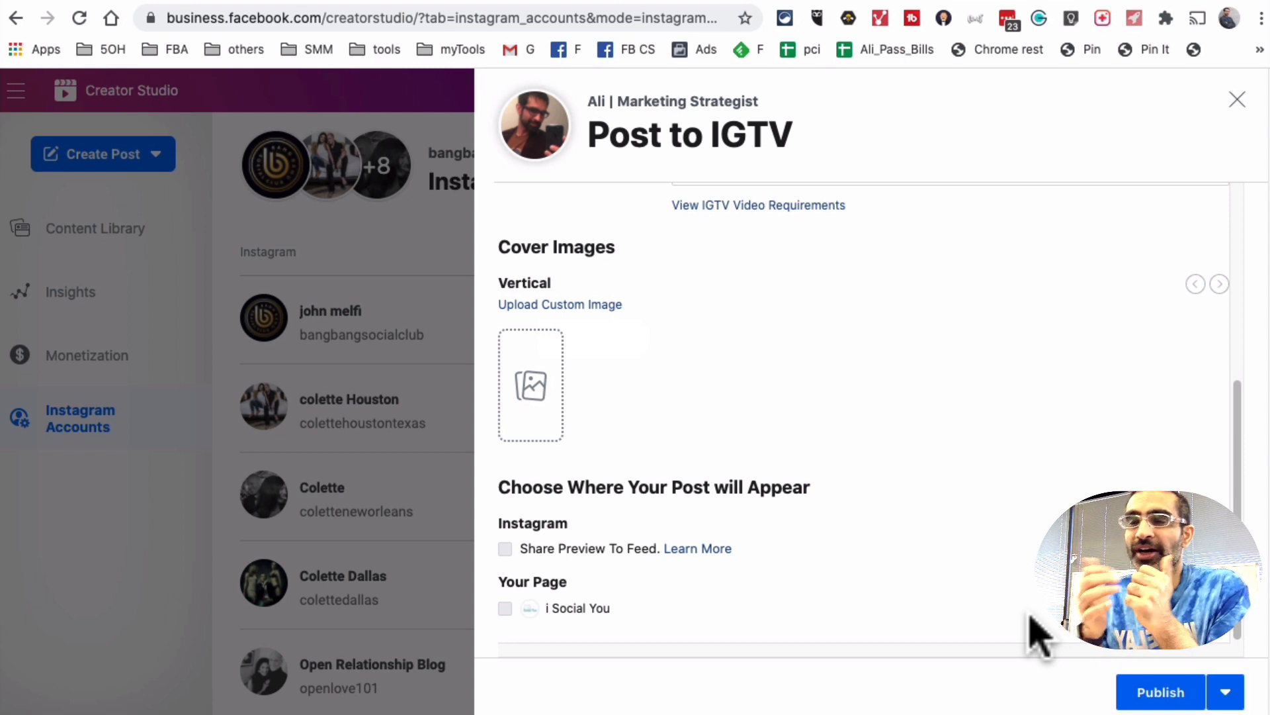
{"action": "mouse_move", "coordinate": [1098, 664]}
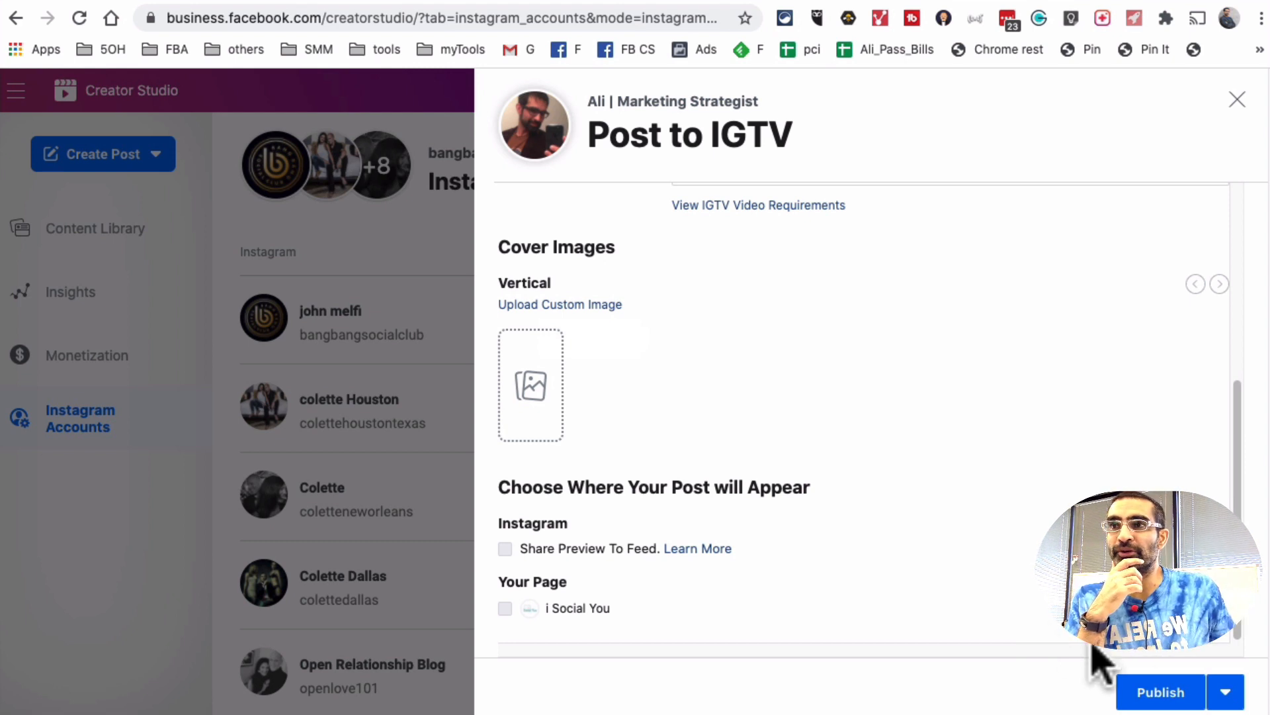
{"action": "left_click", "coordinate": [1226, 691]}
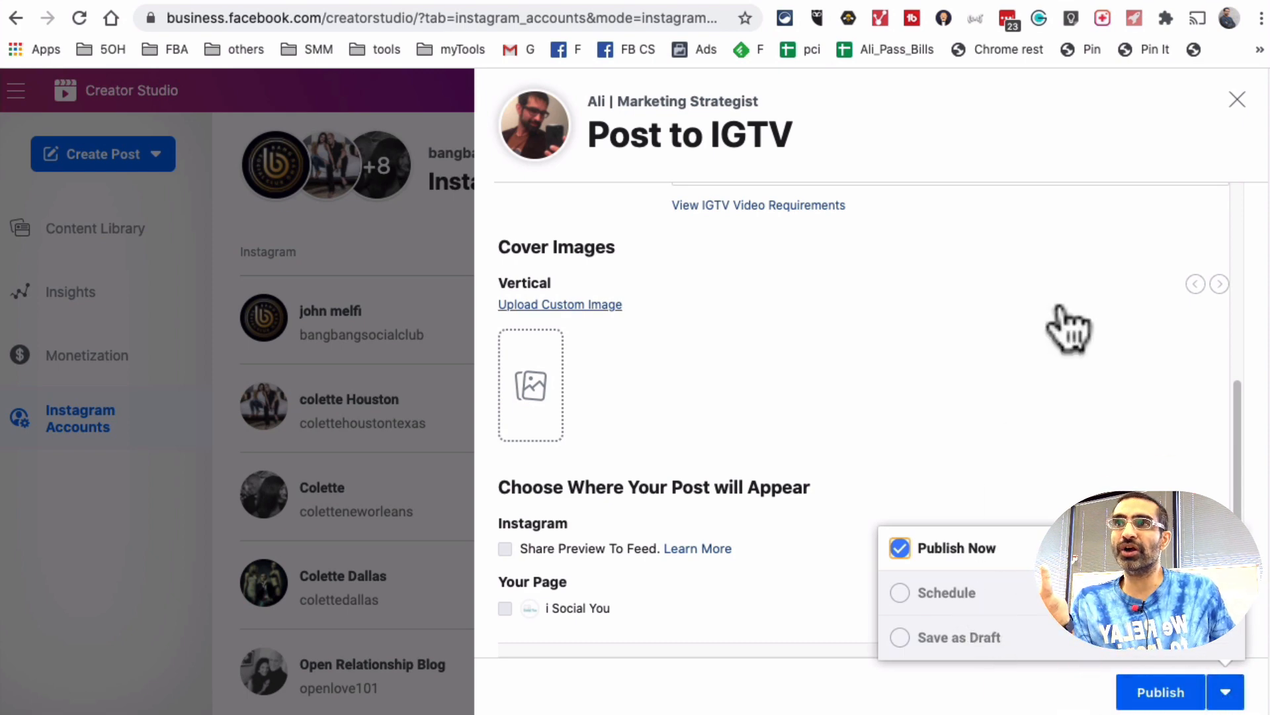
{"action": "left_click", "coordinate": [1237, 100]}
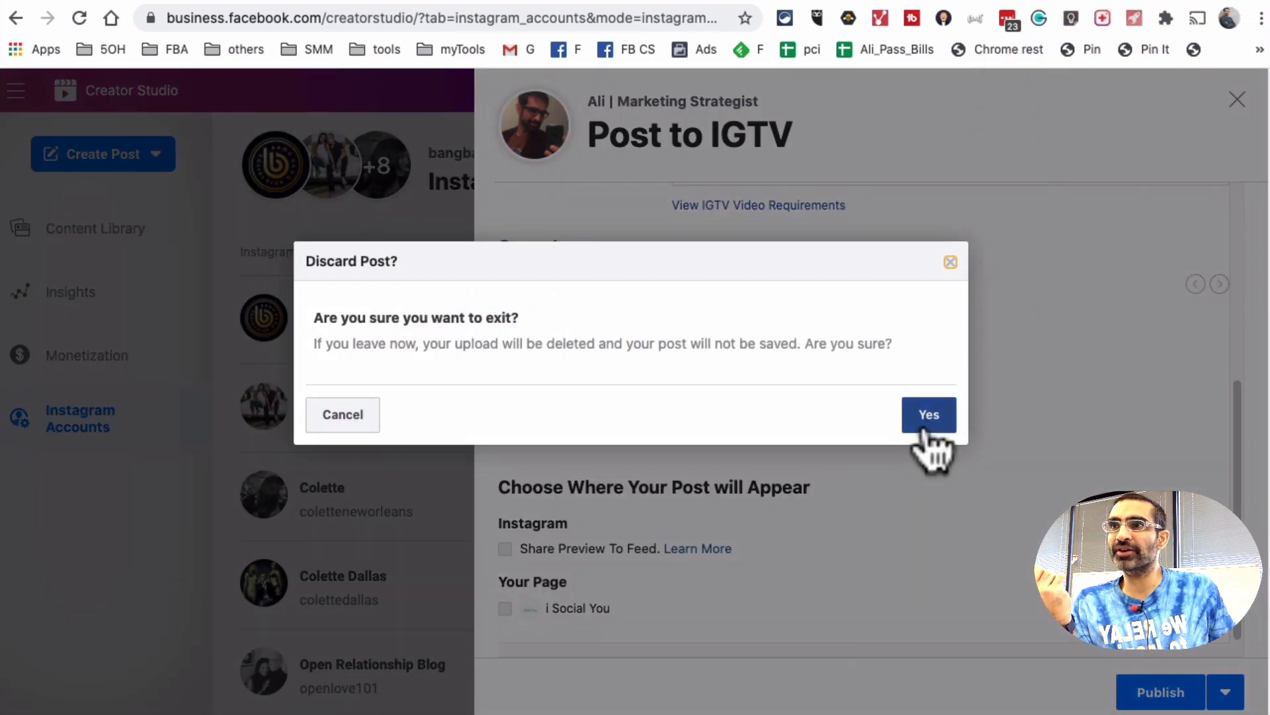
{"action": "left_click", "coordinate": [928, 414]}
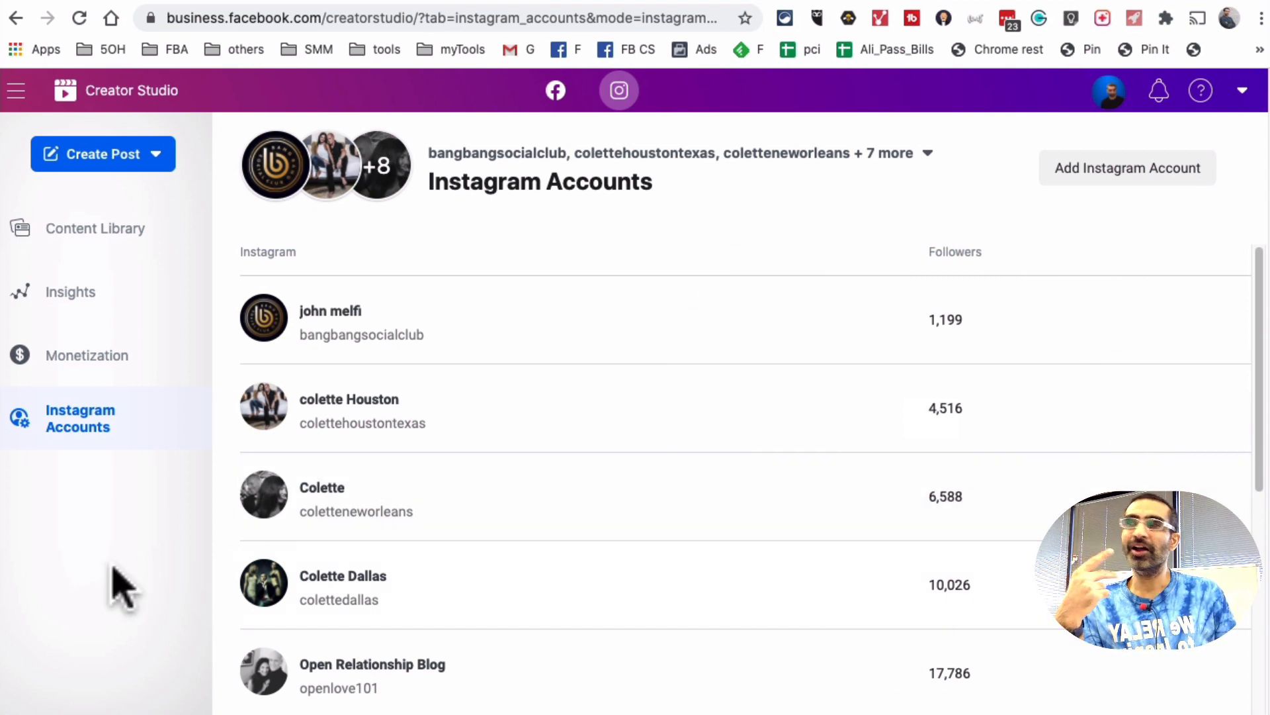
View alimirza2k's 7-day activity insights, scrolling to the Actions Taken chart
{"action": "left_click", "coordinate": [103, 154]}
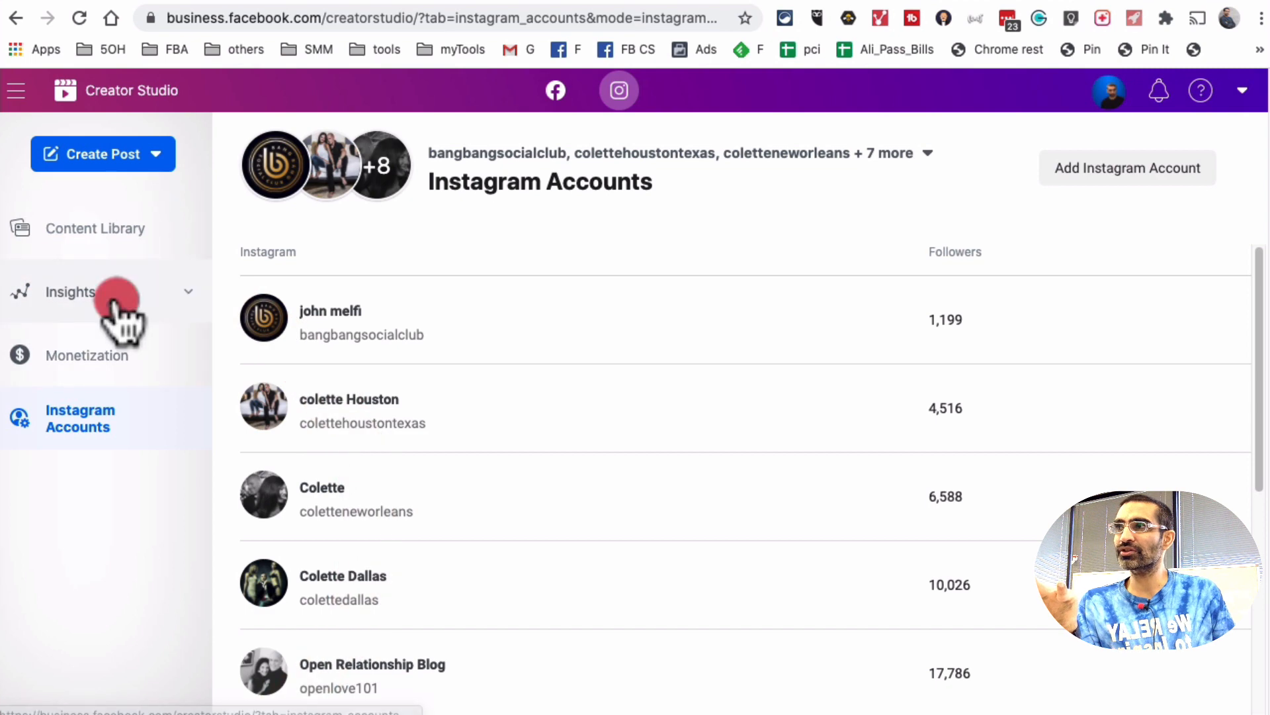
{"action": "left_click", "coordinate": [72, 292]}
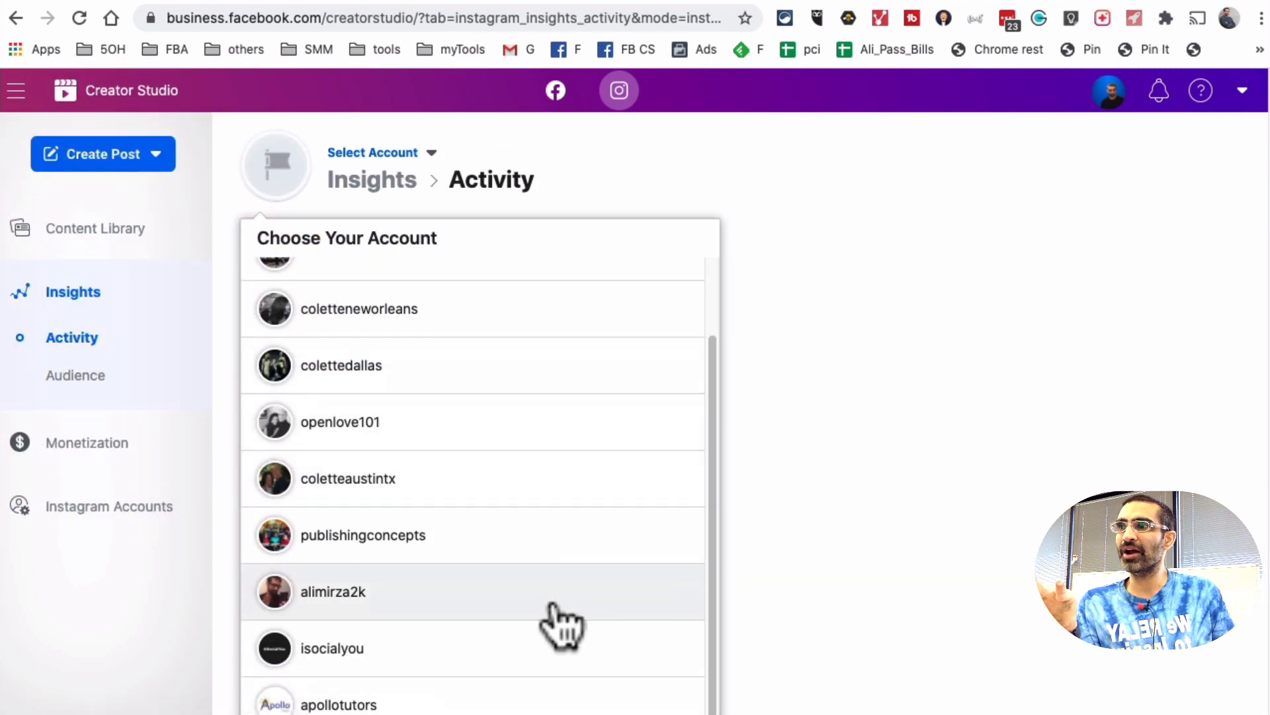
{"action": "left_click", "coordinate": [333, 591]}
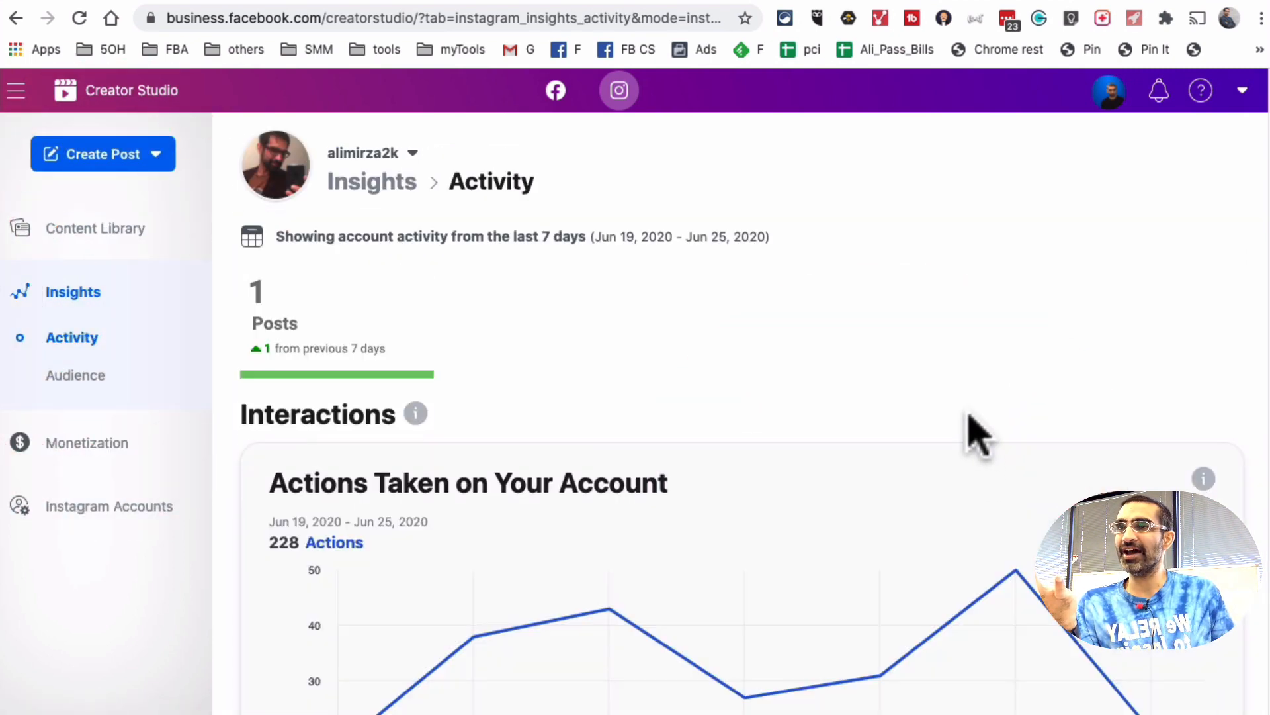
{"action": "scroll", "scroll_direction": "down", "scroll_amount": 3}
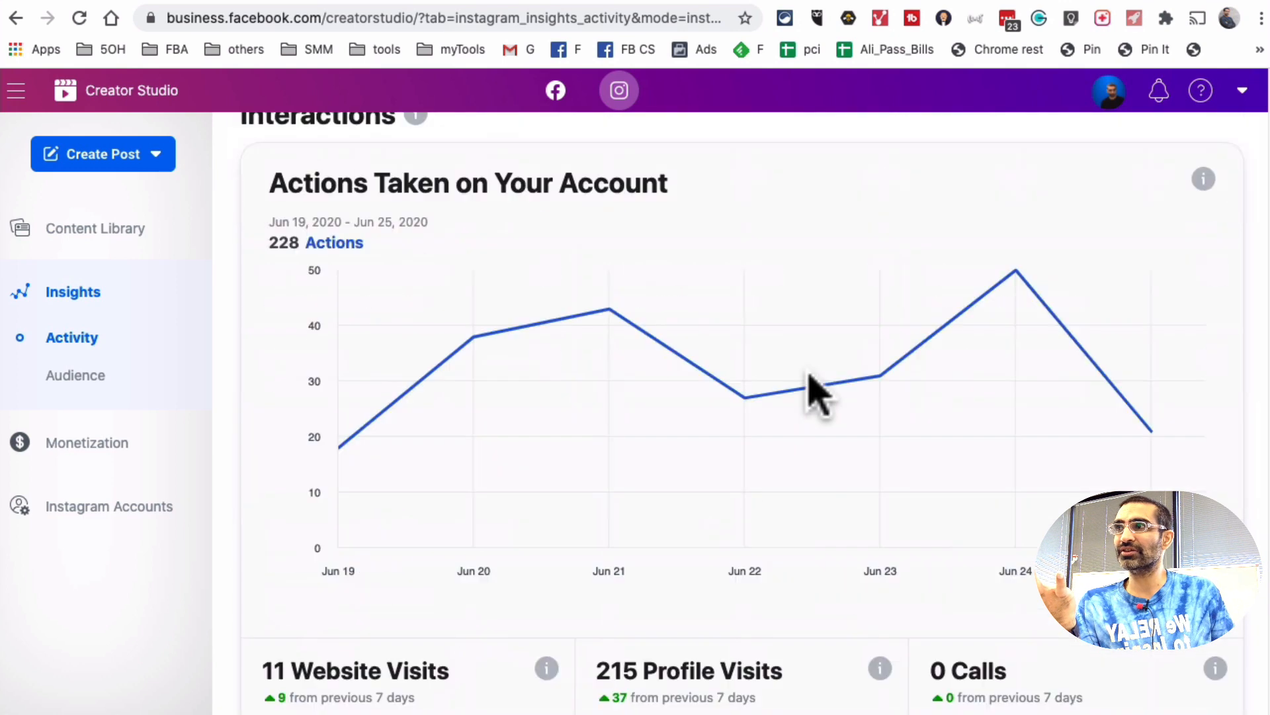